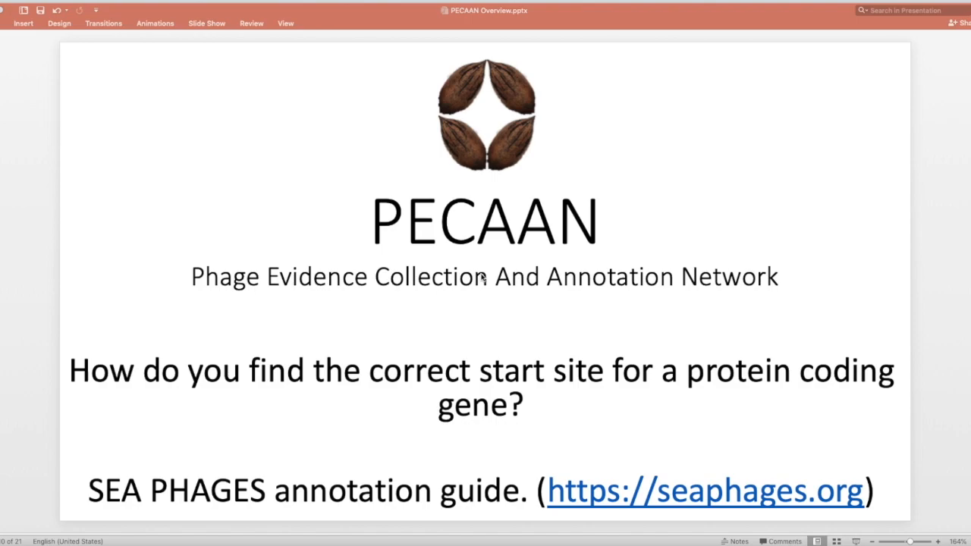
pyautogui.moveTo(554, 297)
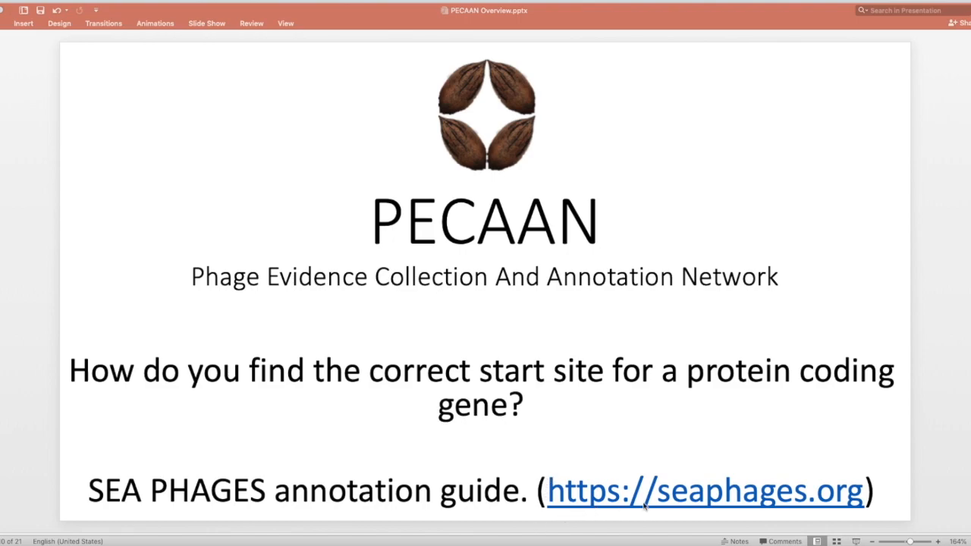
pyautogui.moveTo(812, 510)
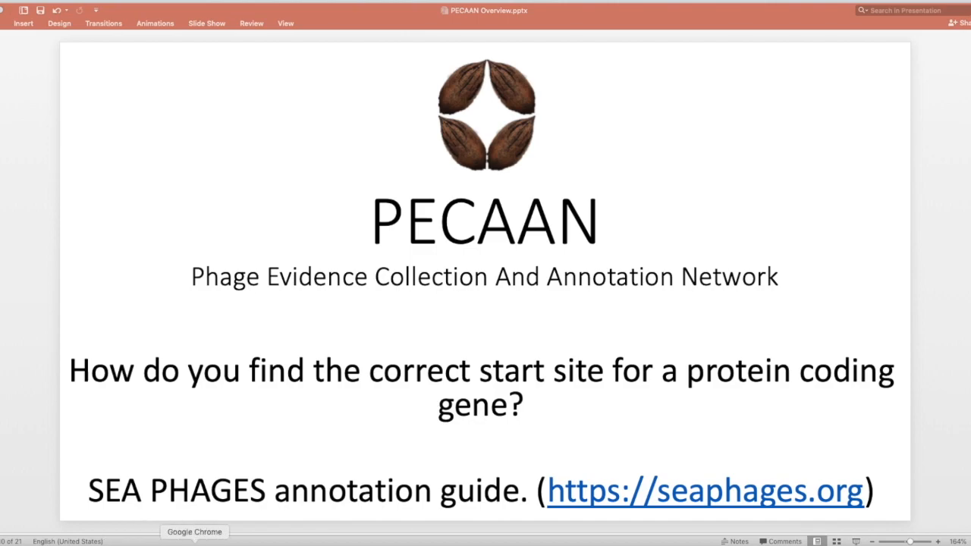
# Step: Switch to the Chrome tab showing the seaphages.org home page
pyautogui.click(704, 490)
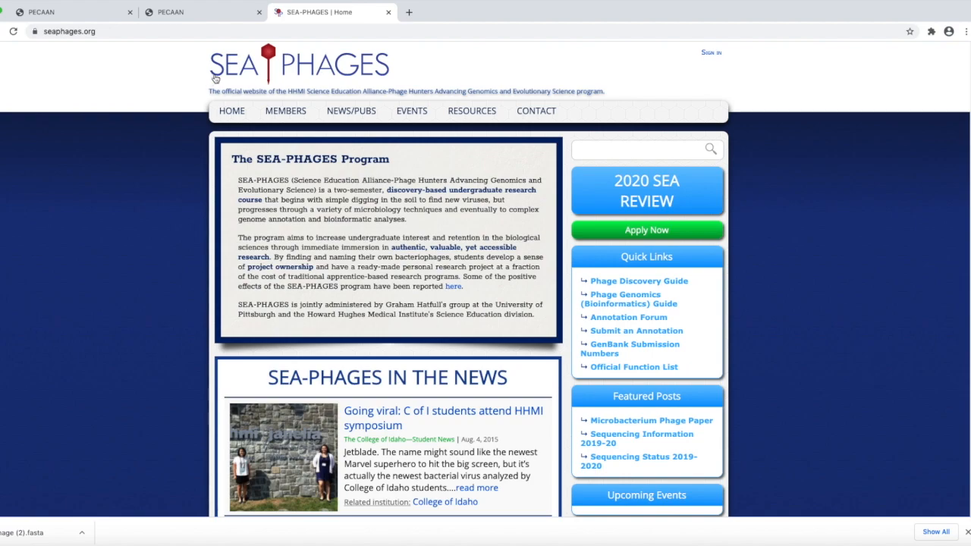
pyautogui.moveTo(140, 130)
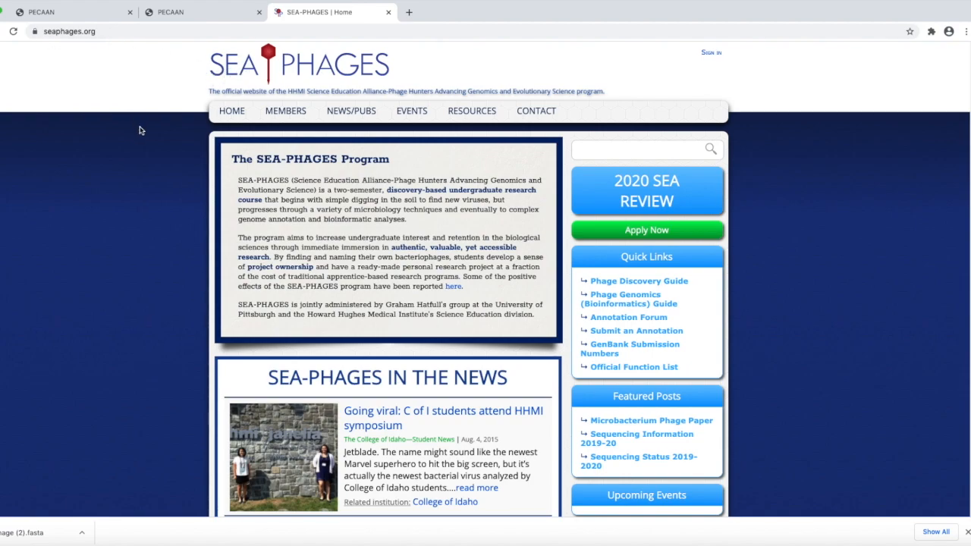
pyautogui.moveTo(584, 276)
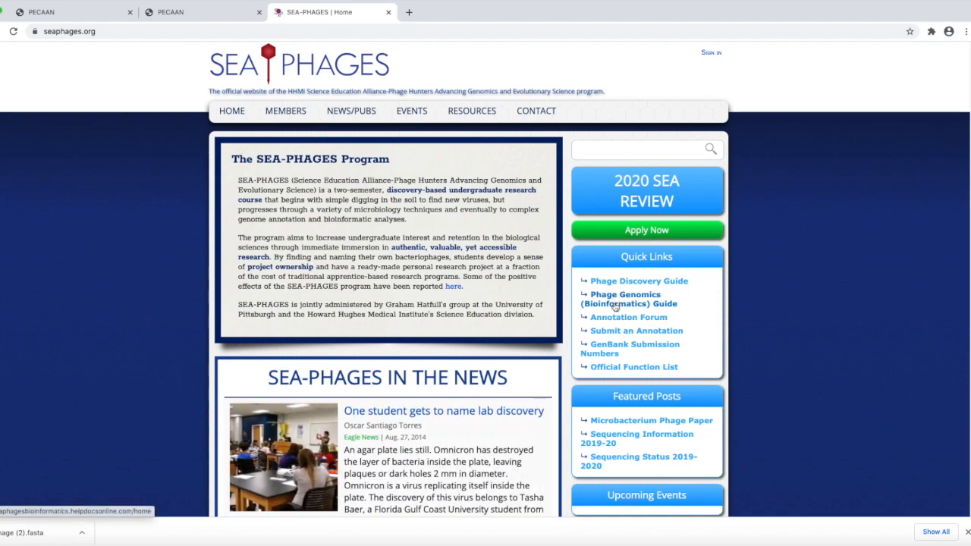
# Step: Follow the Quick Links entry to the Phage Genomics (Bioinformatics) Guide
pyautogui.click(632, 299)
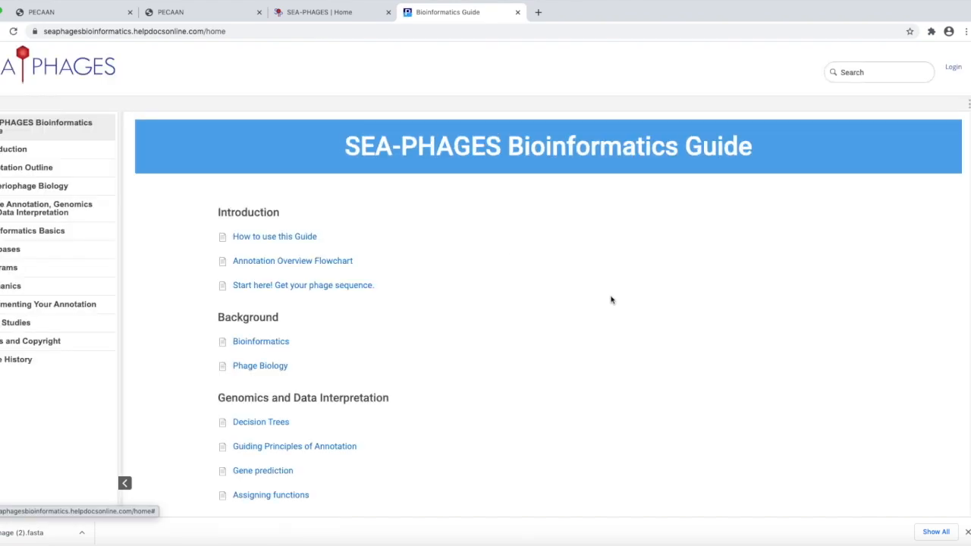
pyautogui.moveTo(158, 206)
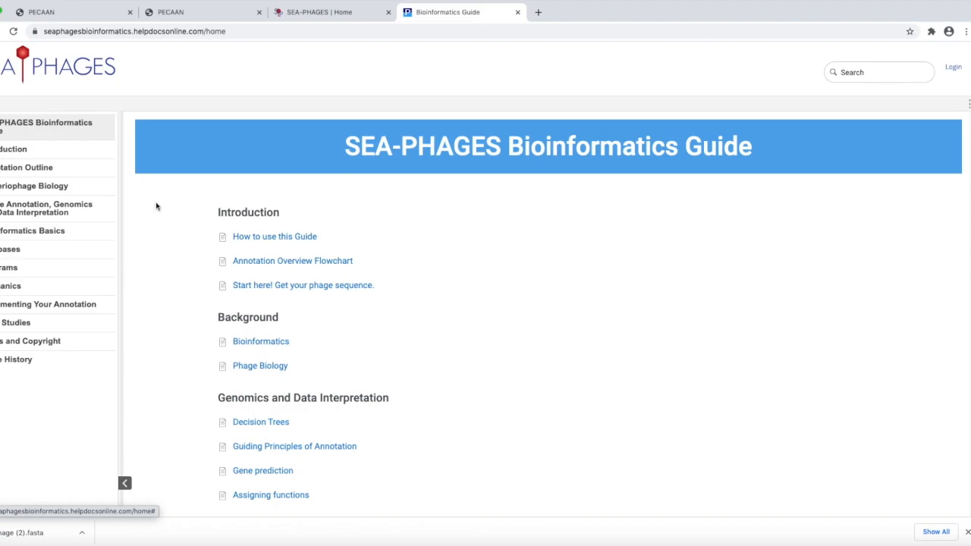
pyautogui.moveTo(33, 185)
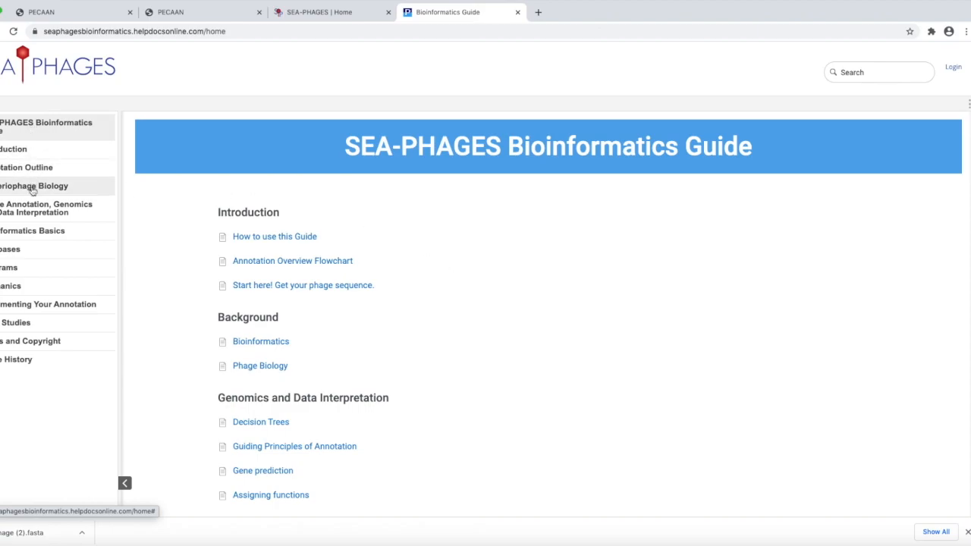
pyautogui.moveTo(23, 248)
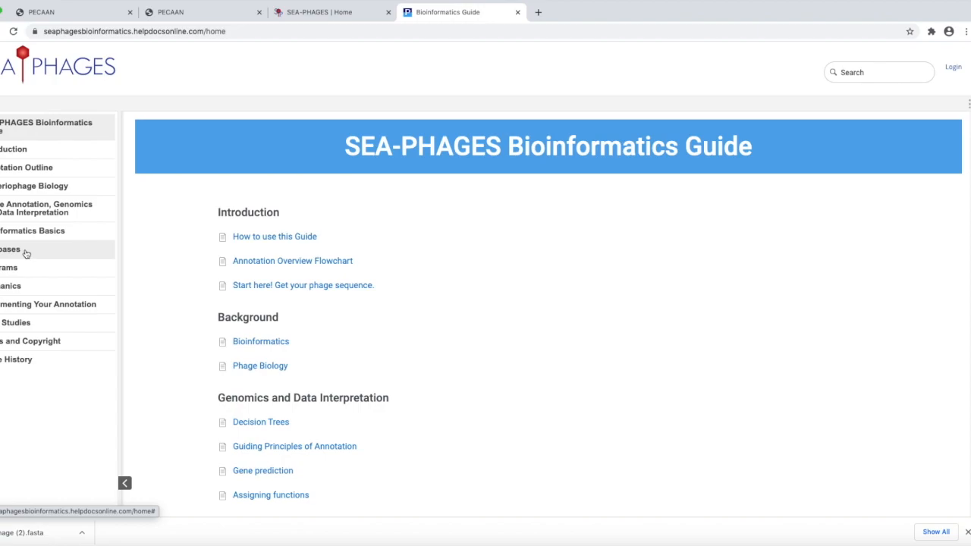
pyautogui.moveTo(34, 185)
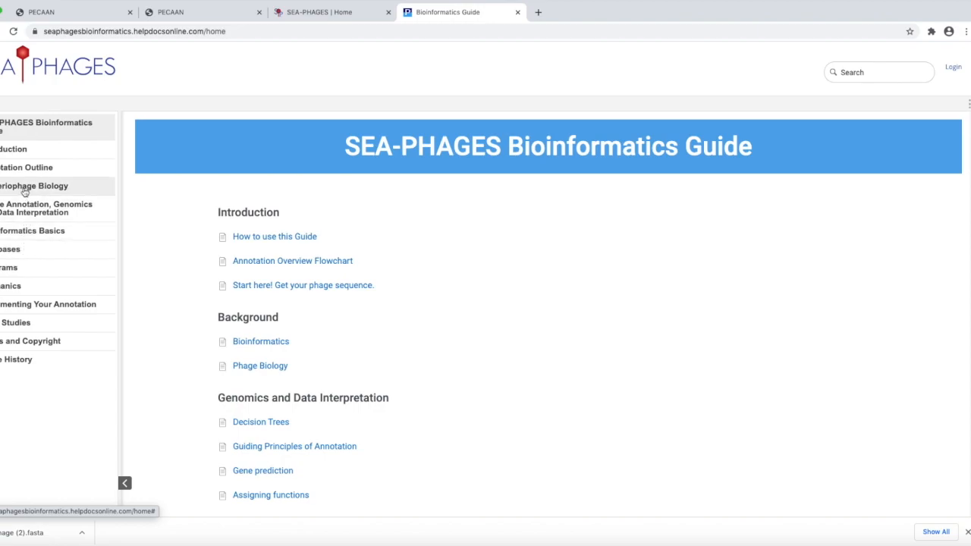
pyautogui.moveTo(33, 185)
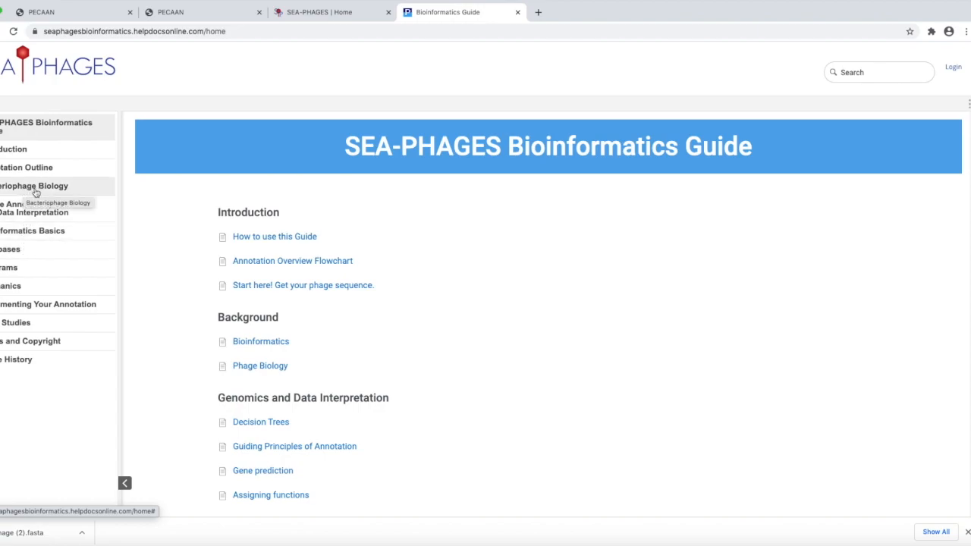
pyautogui.moveTo(48, 228)
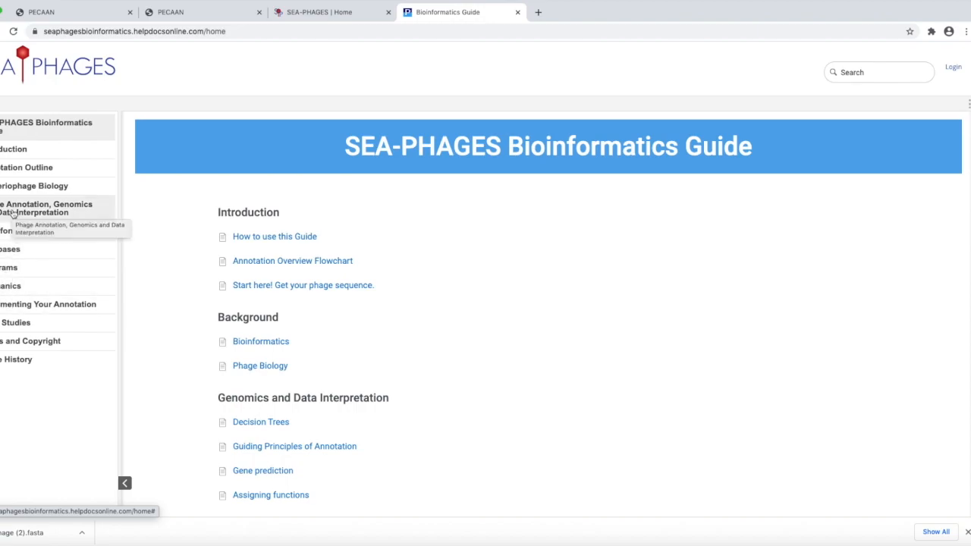
# Step: Go to 'Phage Annotation, Genomics and Data Interpretation' from the left sidebar
pyautogui.click(46, 207)
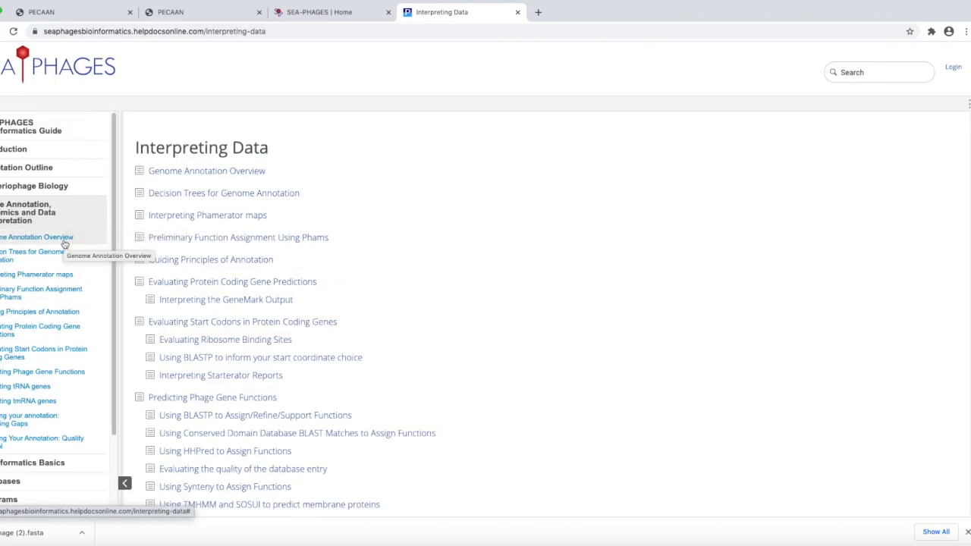
pyautogui.moveTo(47, 362)
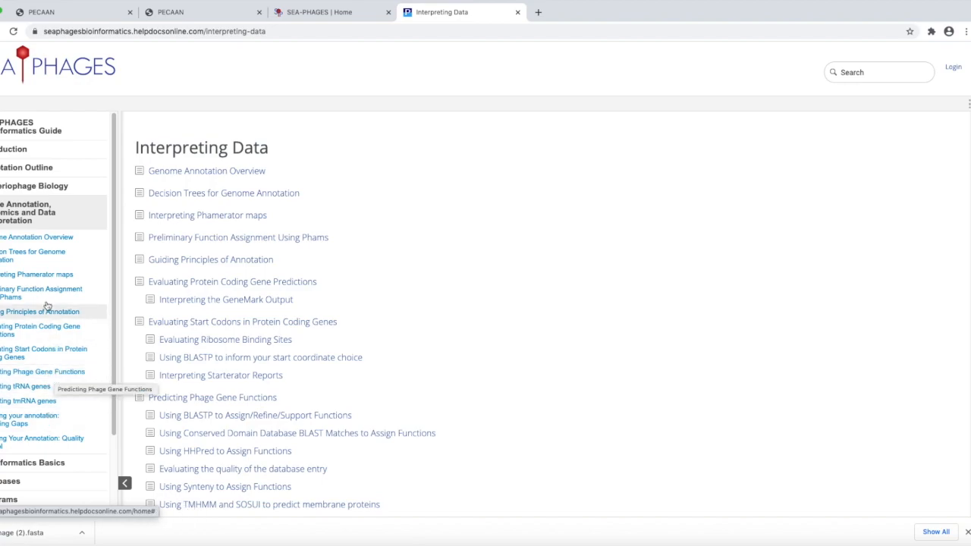
pyautogui.moveTo(36, 274)
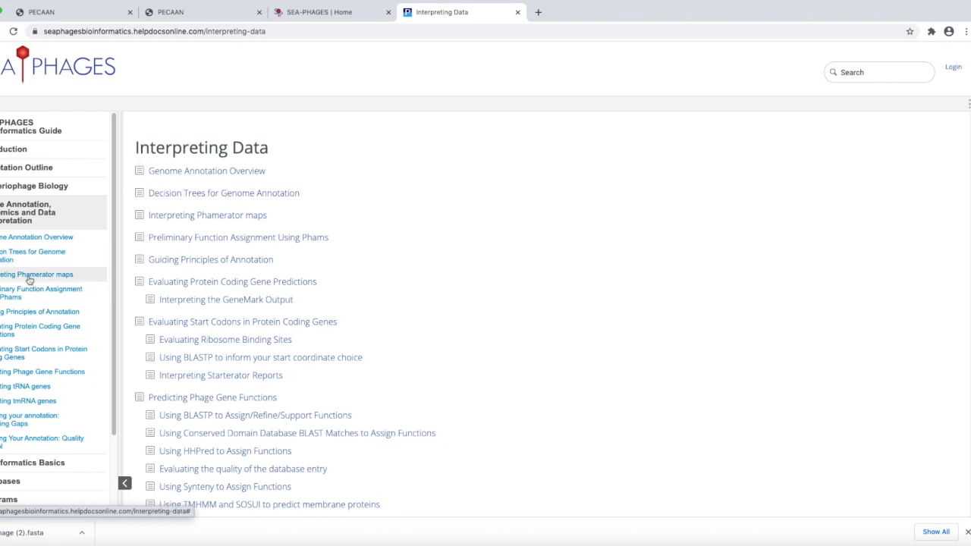
pyautogui.moveTo(18, 311)
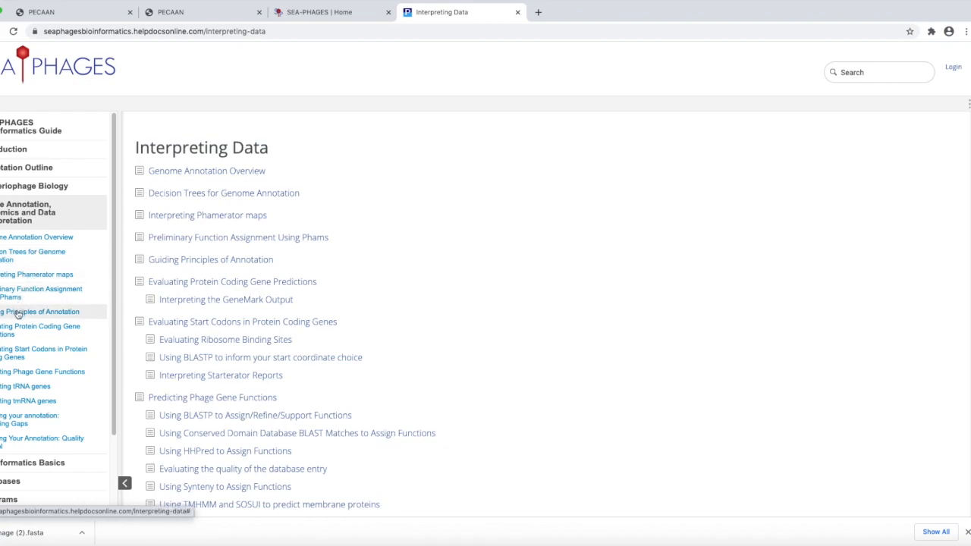
# Step: Show the Guiding Principles of Annotation article scrolled to its numbered principles list
pyautogui.click(210, 260)
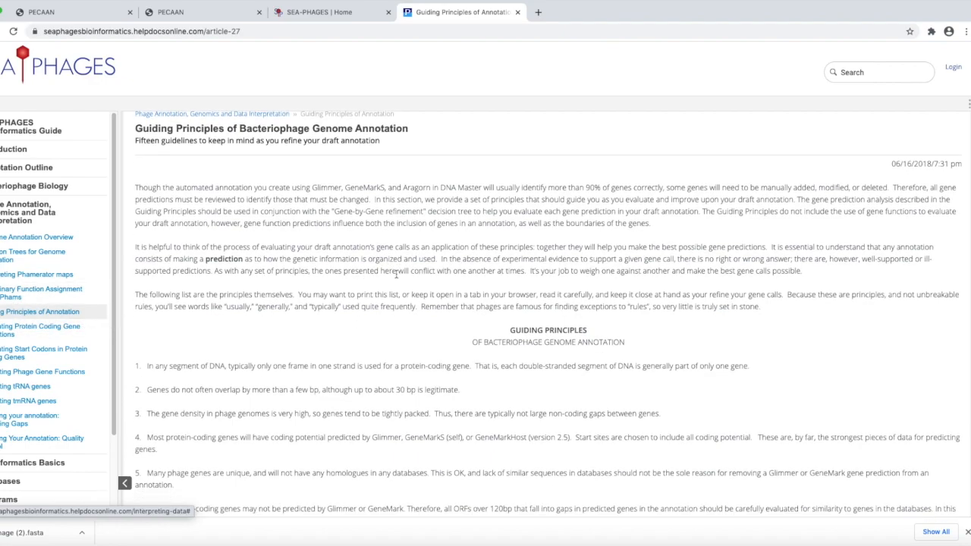
pyautogui.scroll(-3)
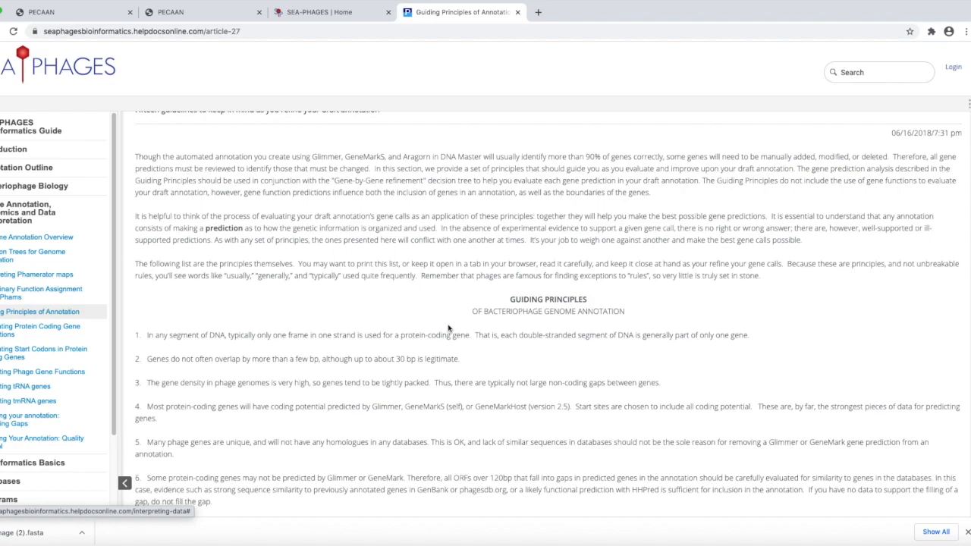
pyautogui.scroll(-3)
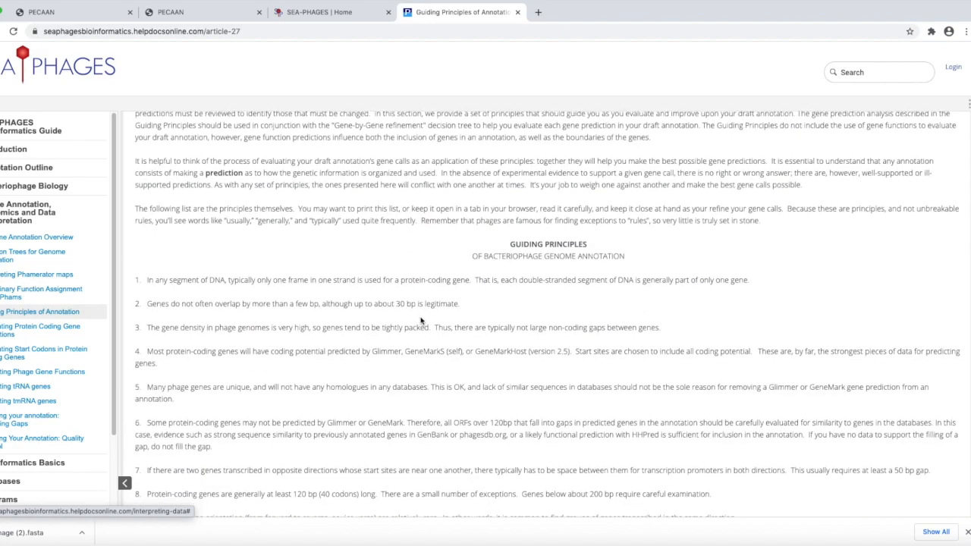
pyautogui.scroll(-3)
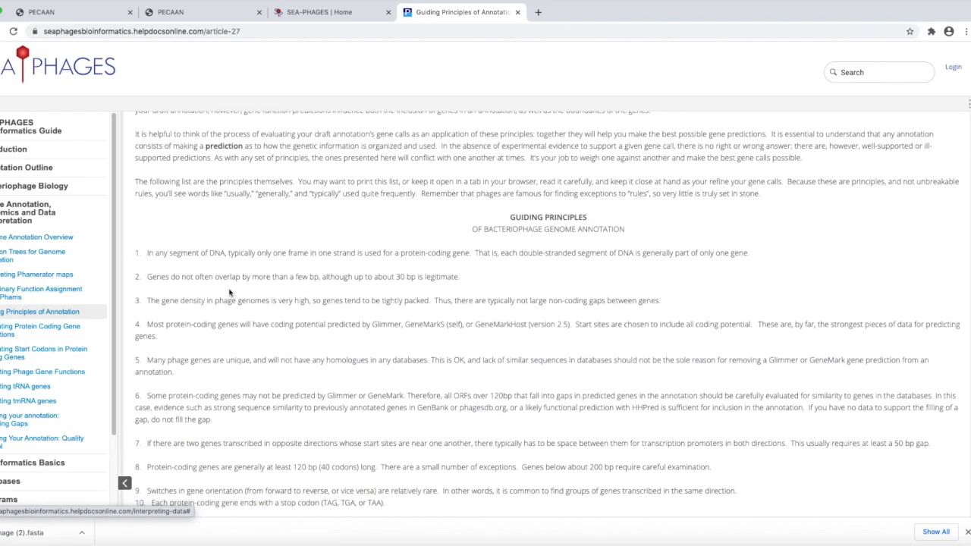
pyautogui.moveTo(203, 287)
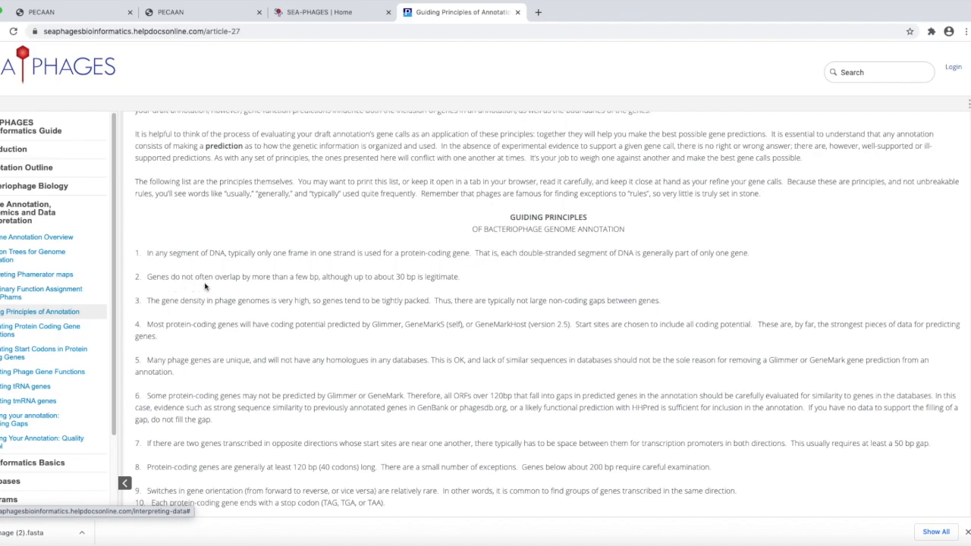
pyautogui.moveTo(318, 288)
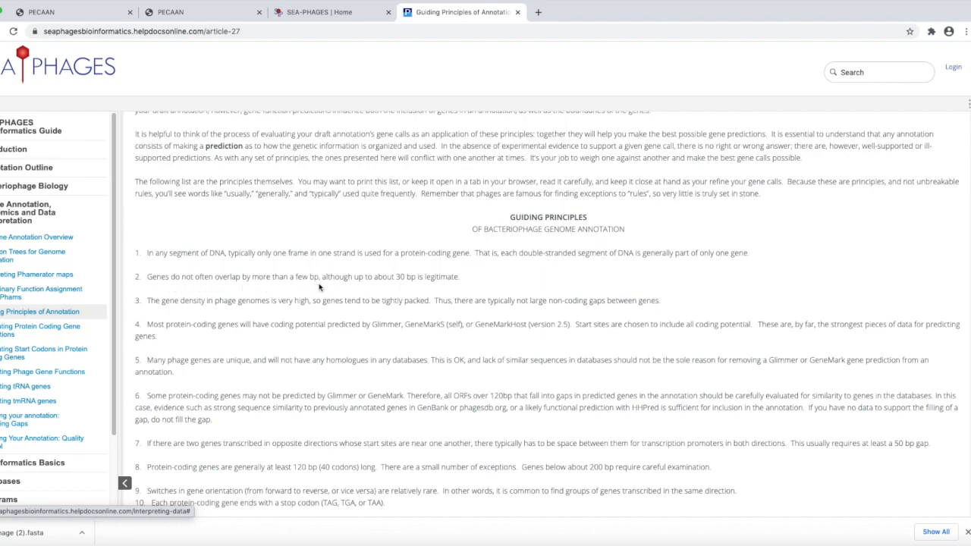
pyautogui.moveTo(348, 288)
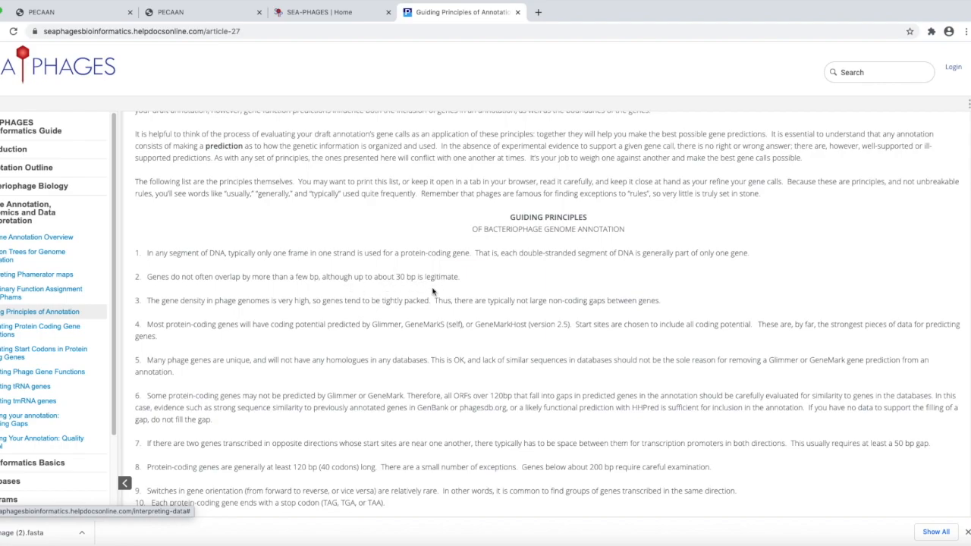
pyautogui.moveTo(432, 291)
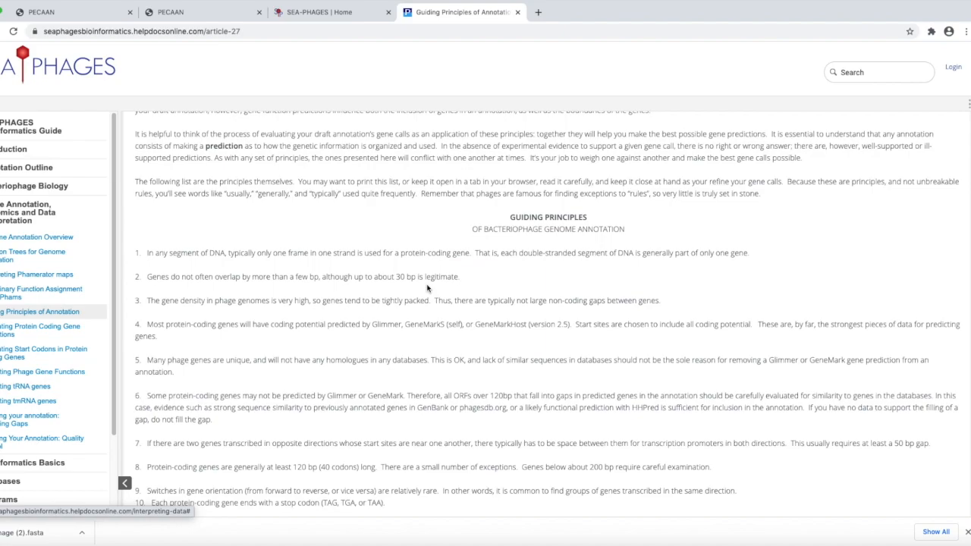
pyautogui.scroll(-3)
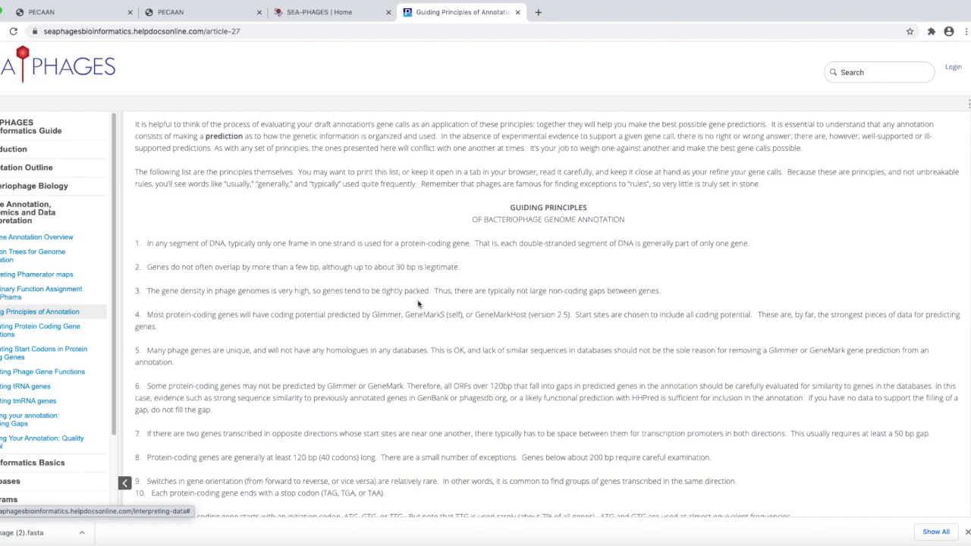
pyautogui.scroll(-3)
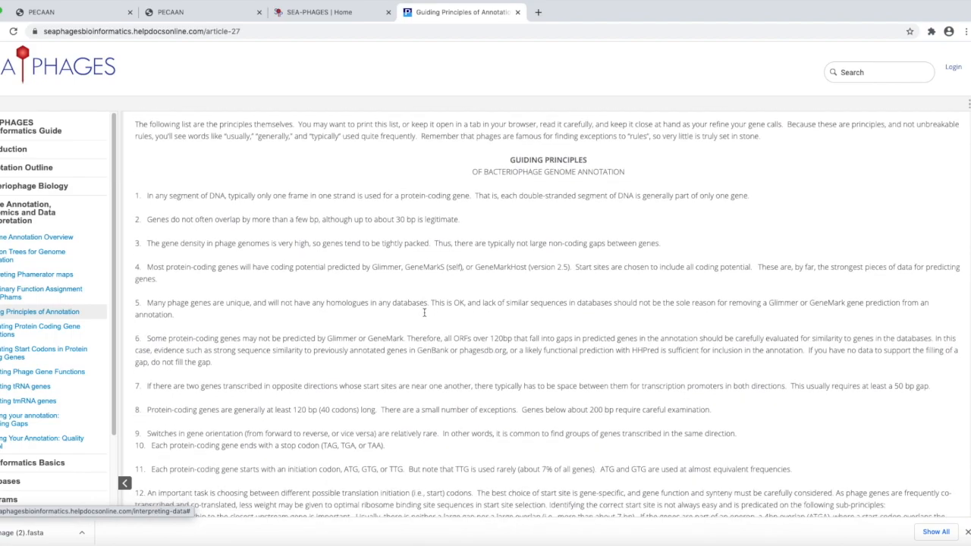
pyautogui.scroll(-3)
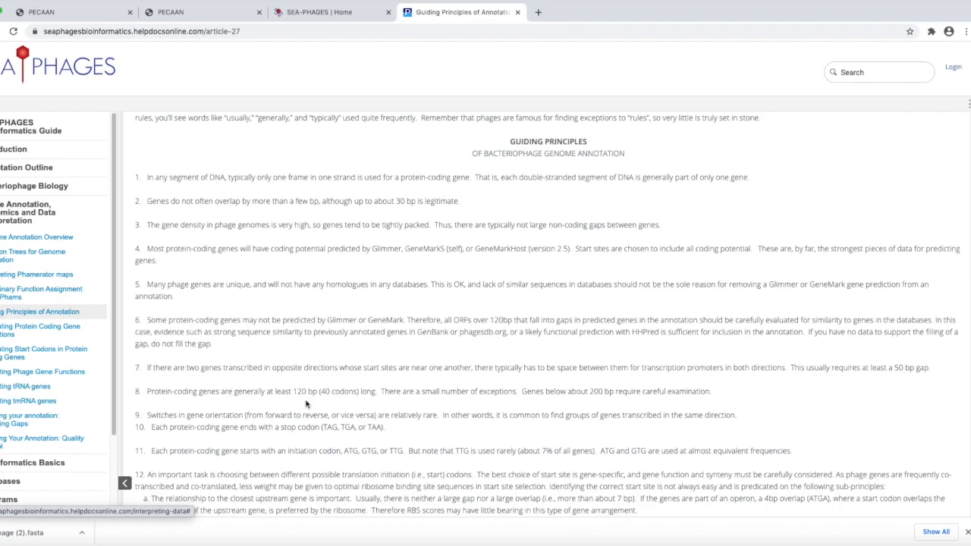
pyautogui.moveTo(335, 396)
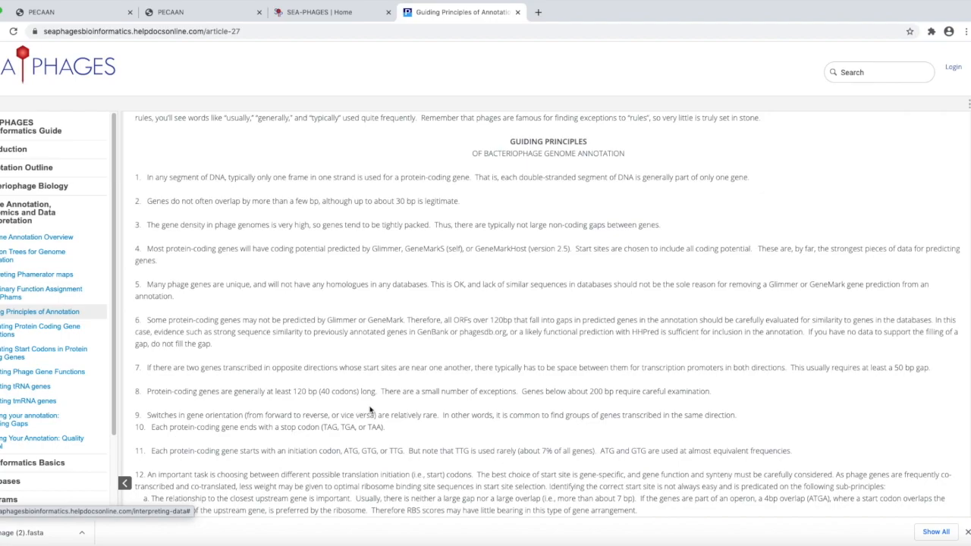
pyautogui.moveTo(352, 403)
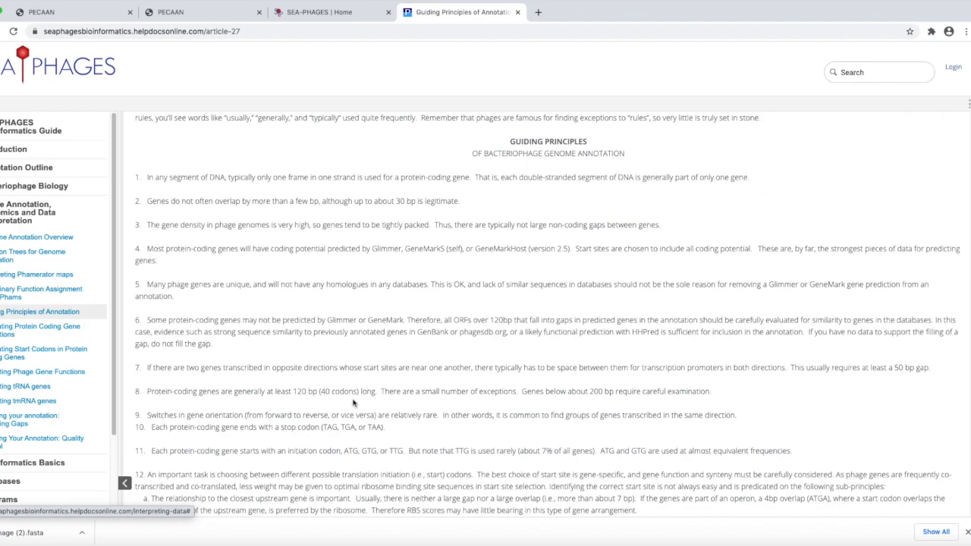
pyautogui.moveTo(322, 404)
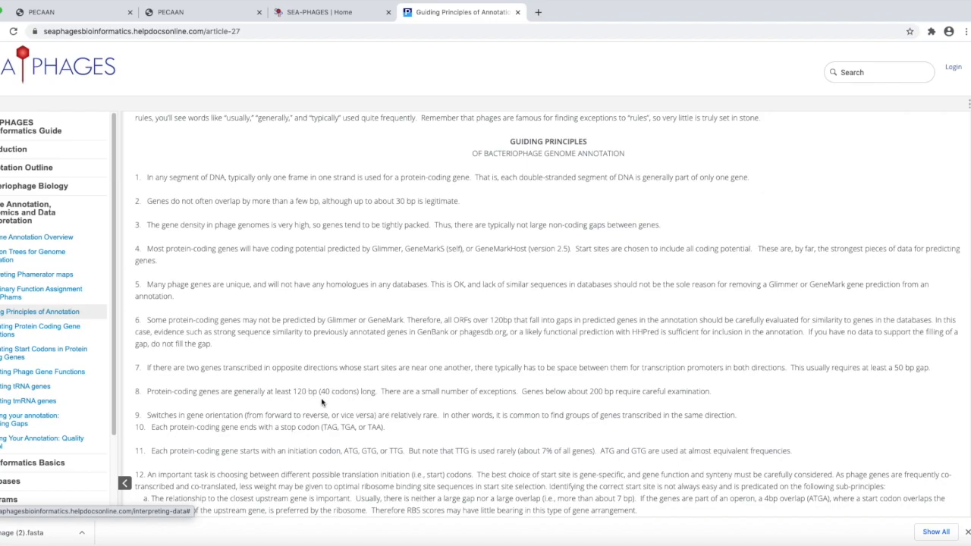
pyautogui.scroll(-3)
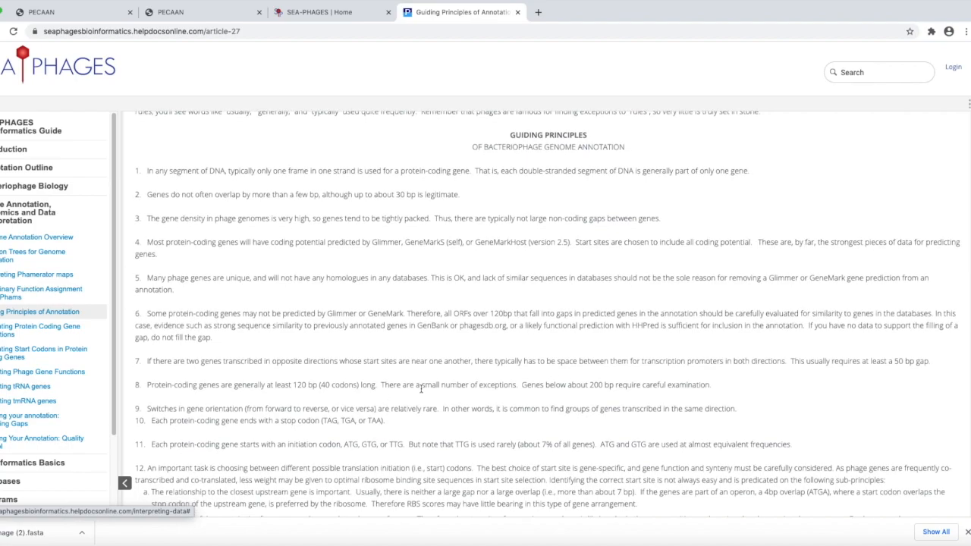
pyautogui.scroll(-3)
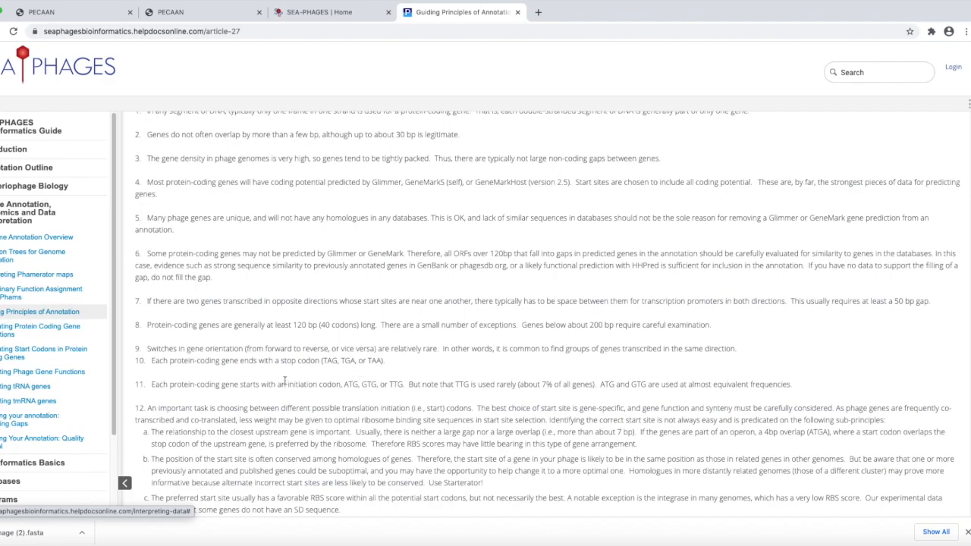
pyautogui.moveTo(334, 400)
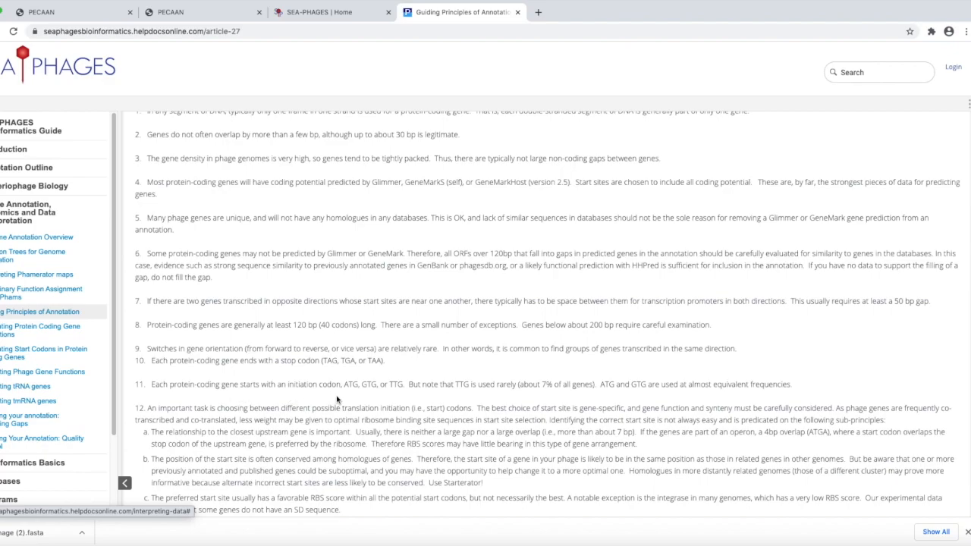
pyautogui.moveTo(358, 400)
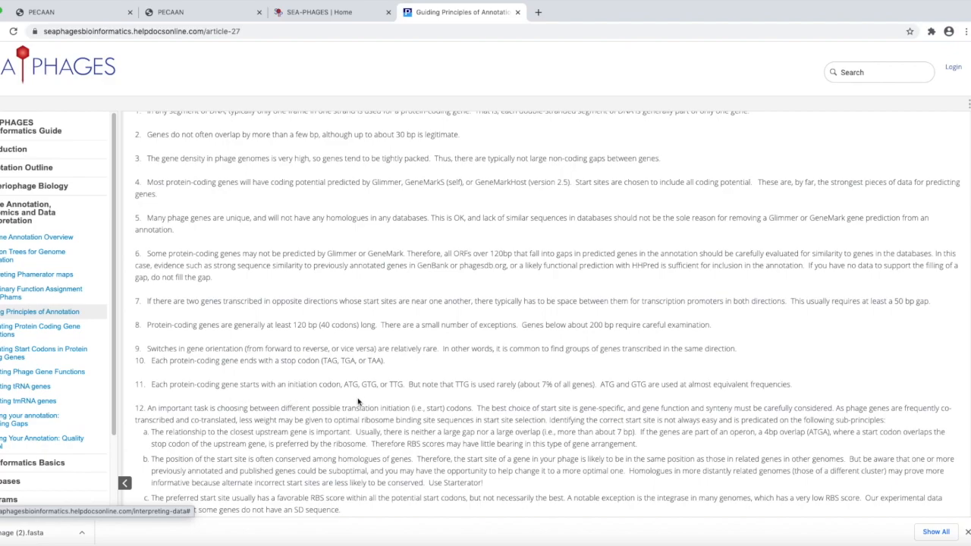
pyautogui.moveTo(357, 397)
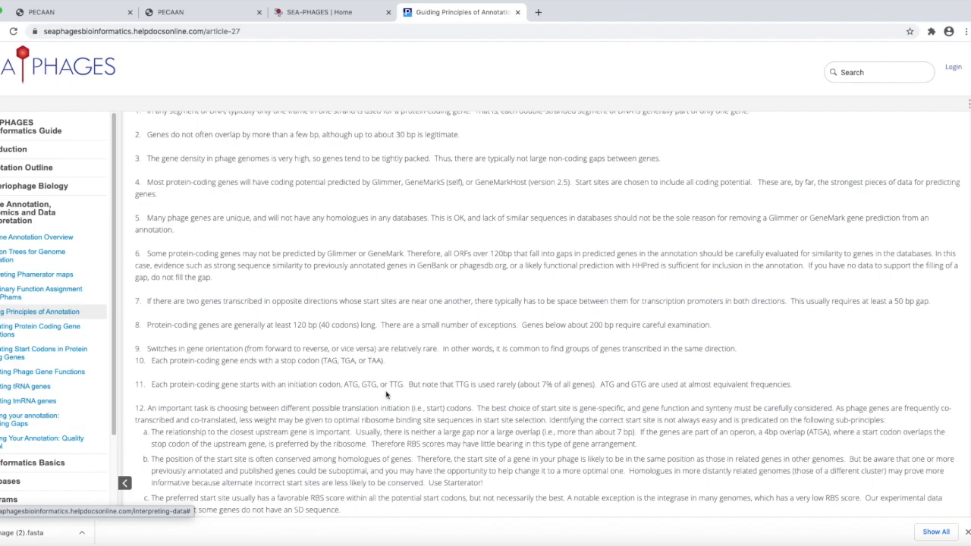
pyautogui.moveTo(382, 398)
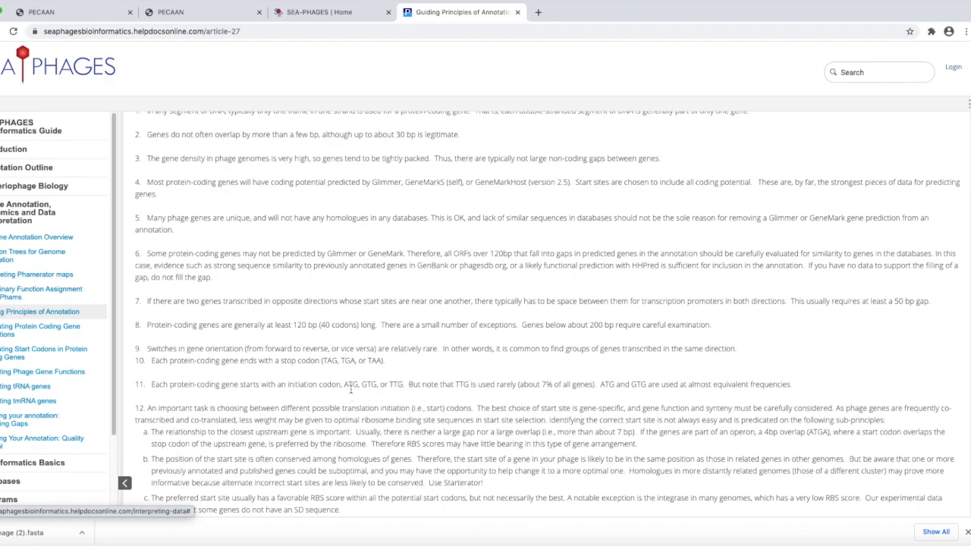
pyautogui.moveTo(367, 395)
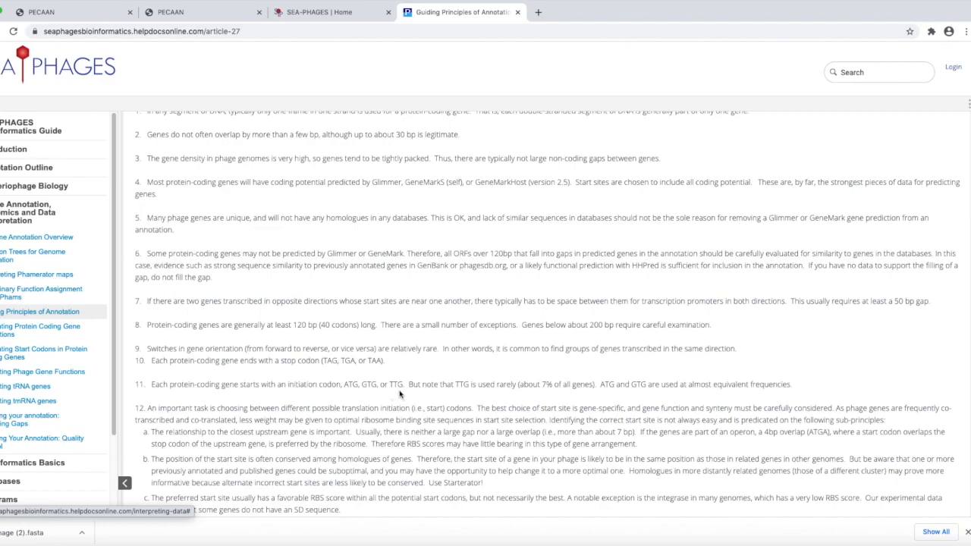
pyautogui.scroll(-3)
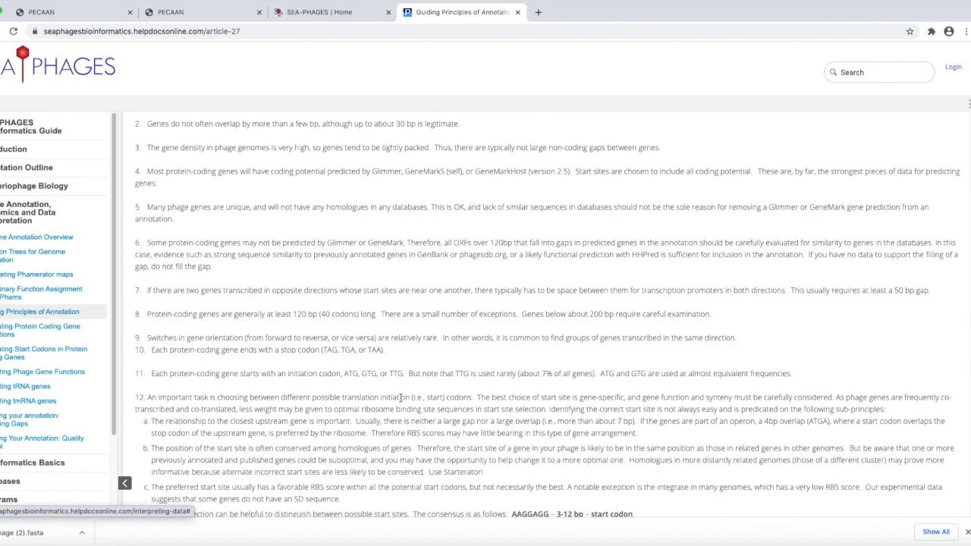
pyautogui.scroll(-3)
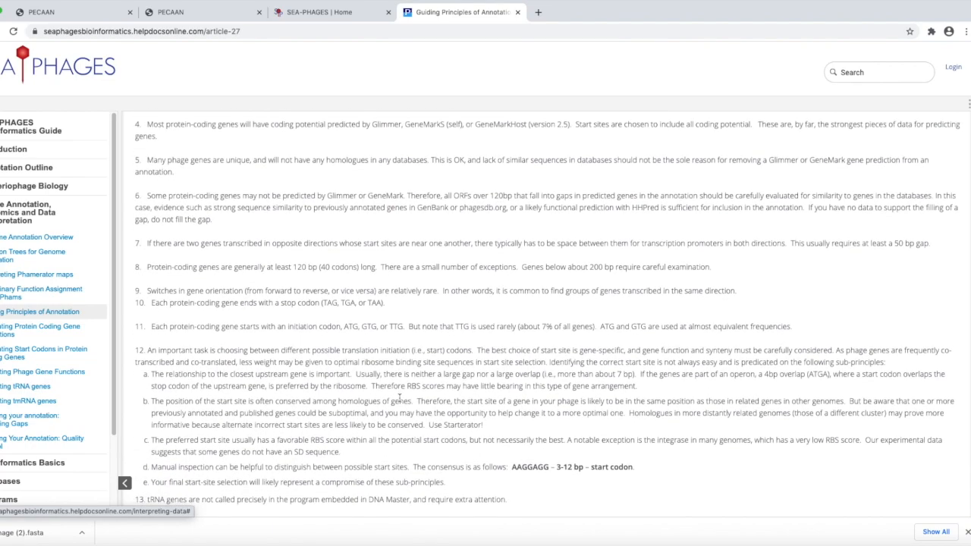
pyautogui.scroll(-3)
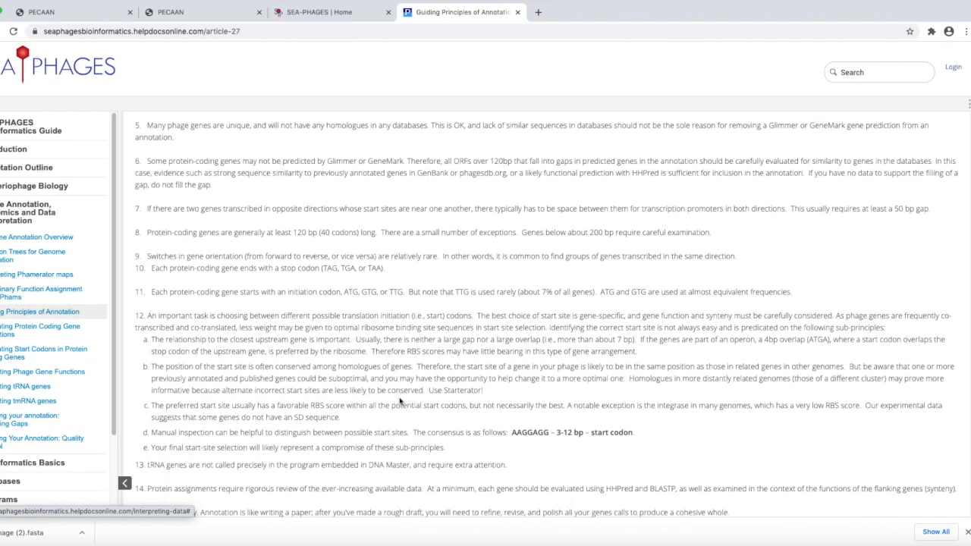
pyautogui.scroll(-3)
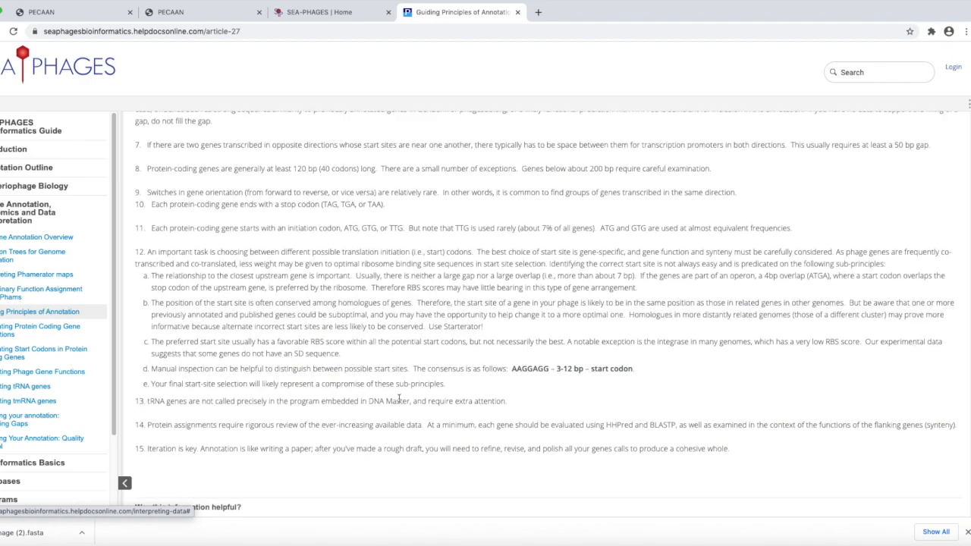
pyautogui.scroll(-3)
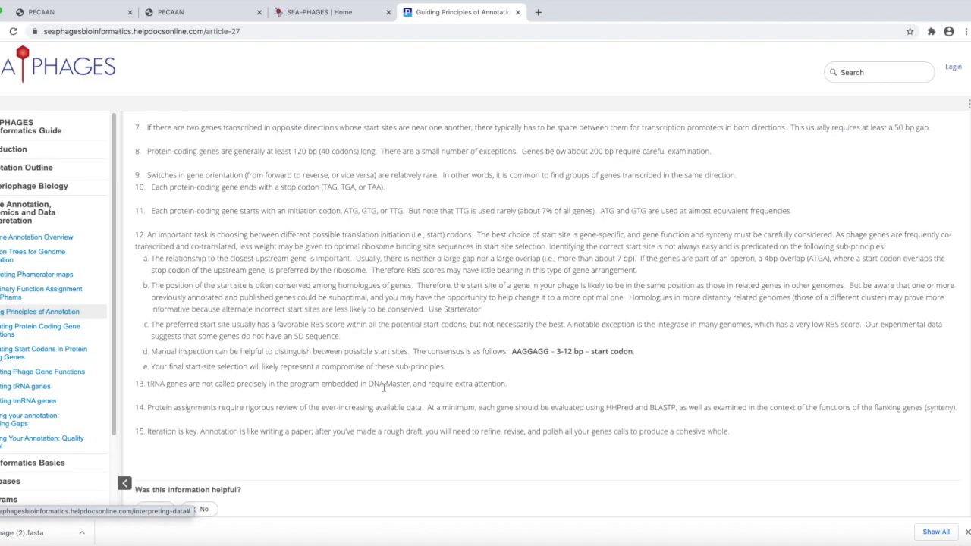
pyautogui.moveTo(372, 347)
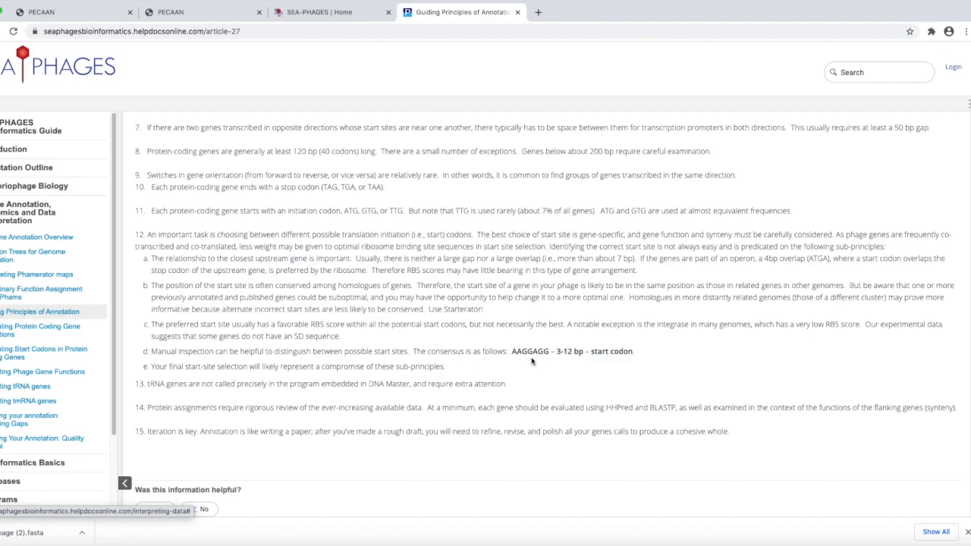
pyautogui.moveTo(533, 361)
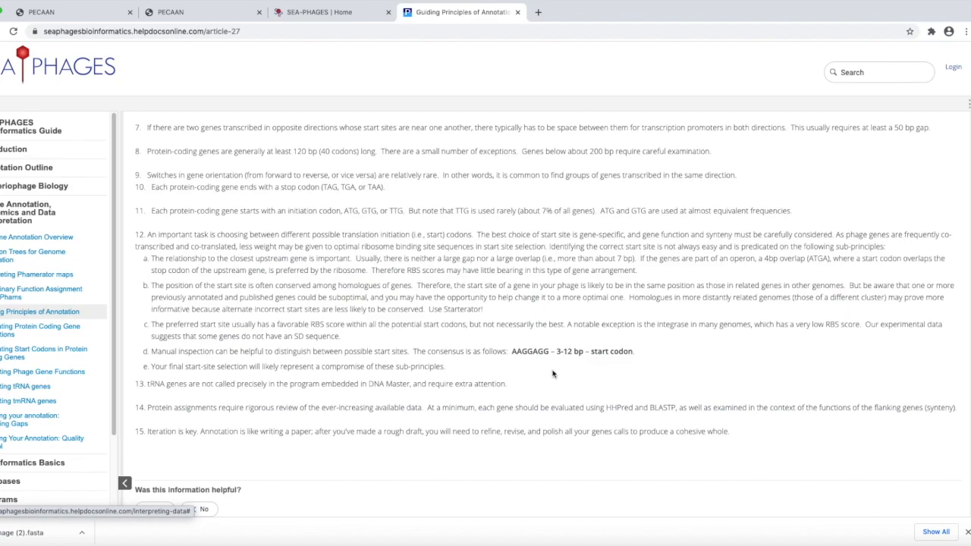
pyautogui.moveTo(546, 348)
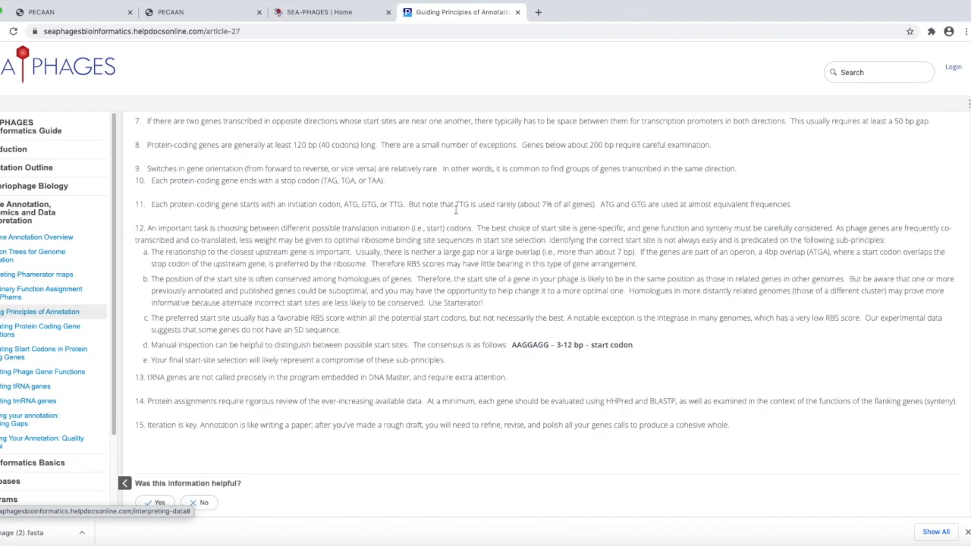
pyautogui.scroll(3)
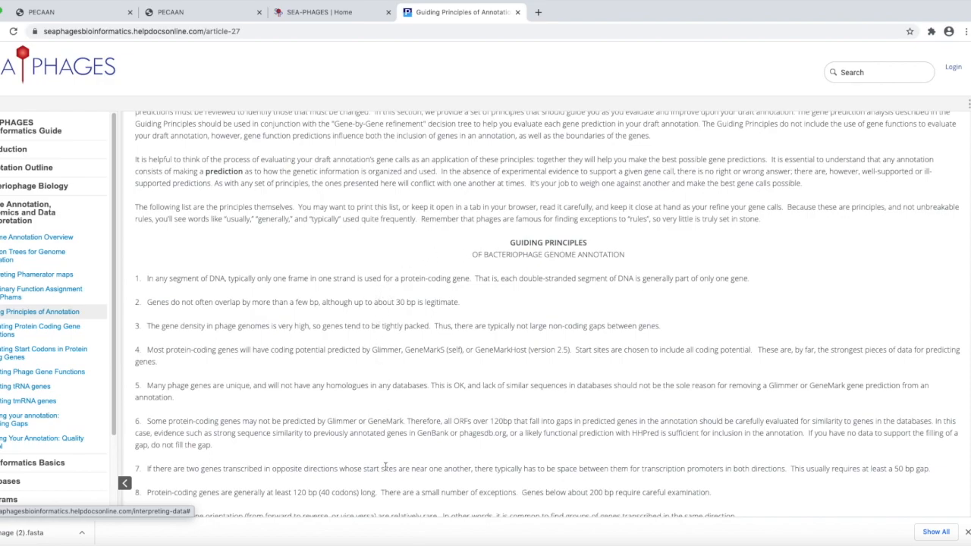
pyautogui.scroll(-3)
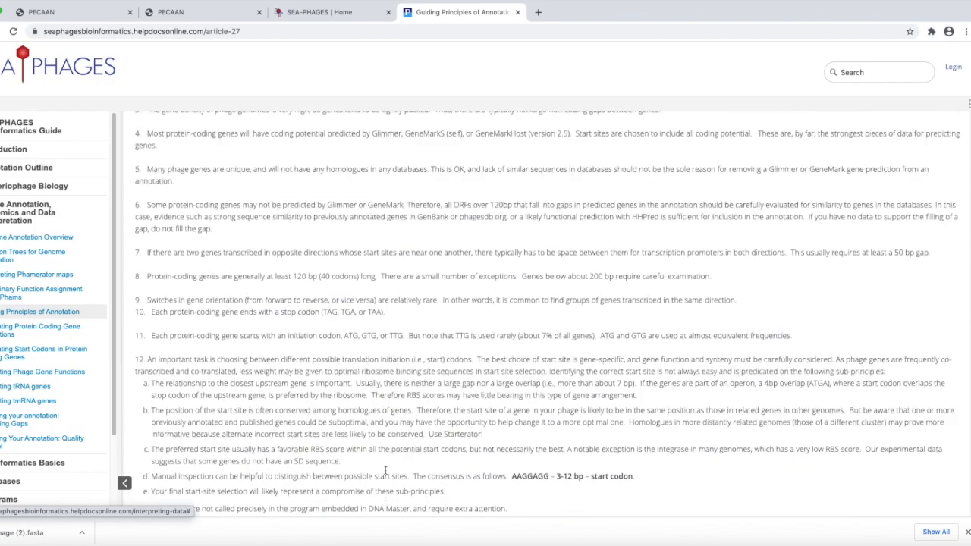
pyautogui.scroll(3)
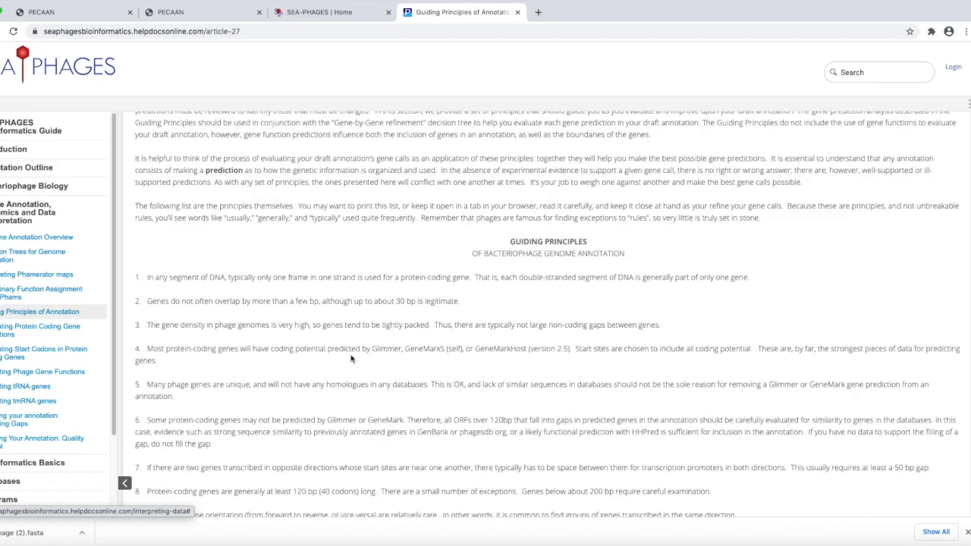
pyautogui.scroll(-3)
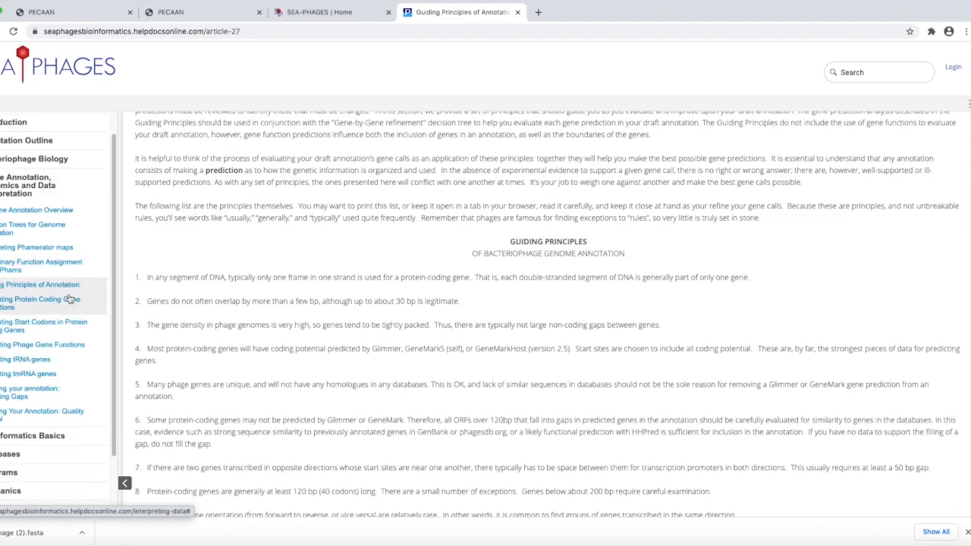
pyautogui.scroll(-3)
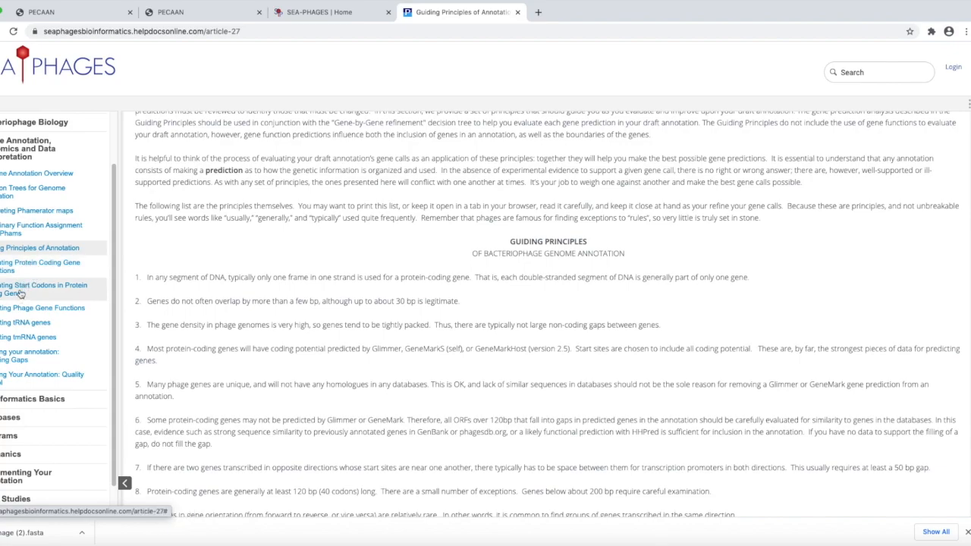
pyautogui.moveTo(21, 292)
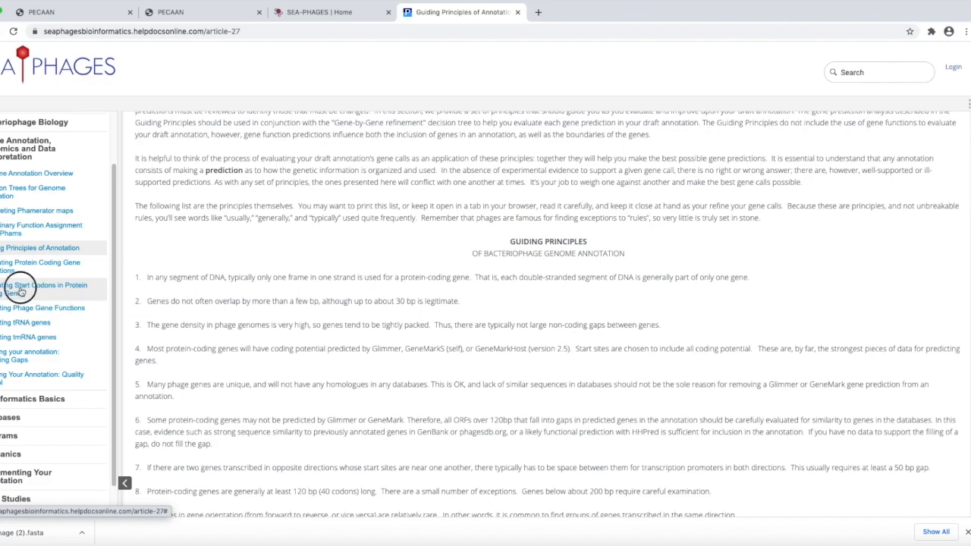
# Step: Browse from Evaluating Start Codons to the Evaluating Ribosome Binding Sites article
pyautogui.click(42, 289)
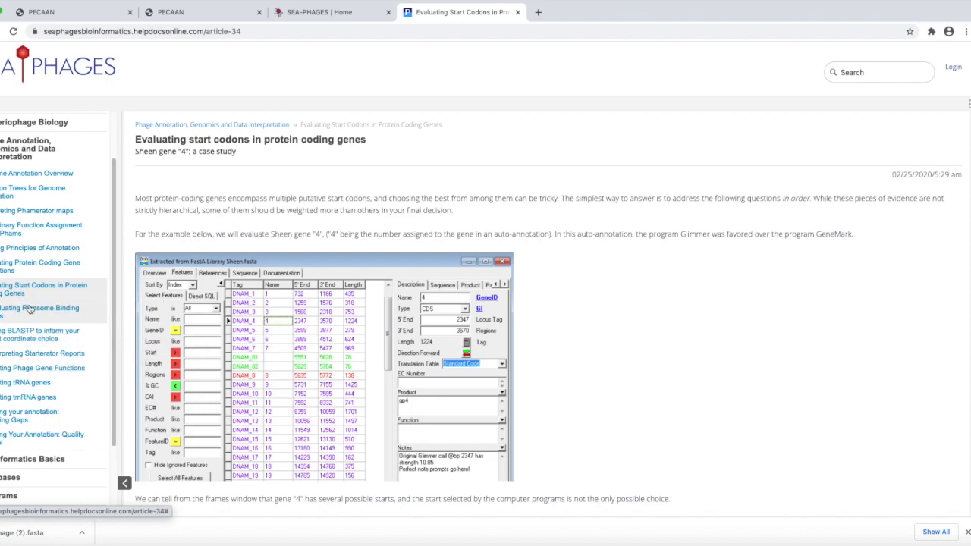
pyautogui.moveTo(40, 311)
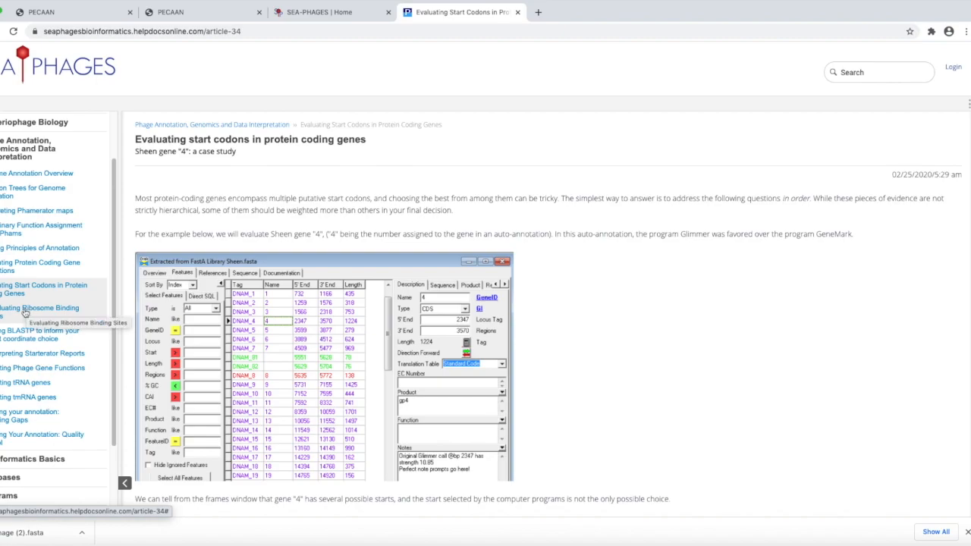
pyautogui.click(40, 311)
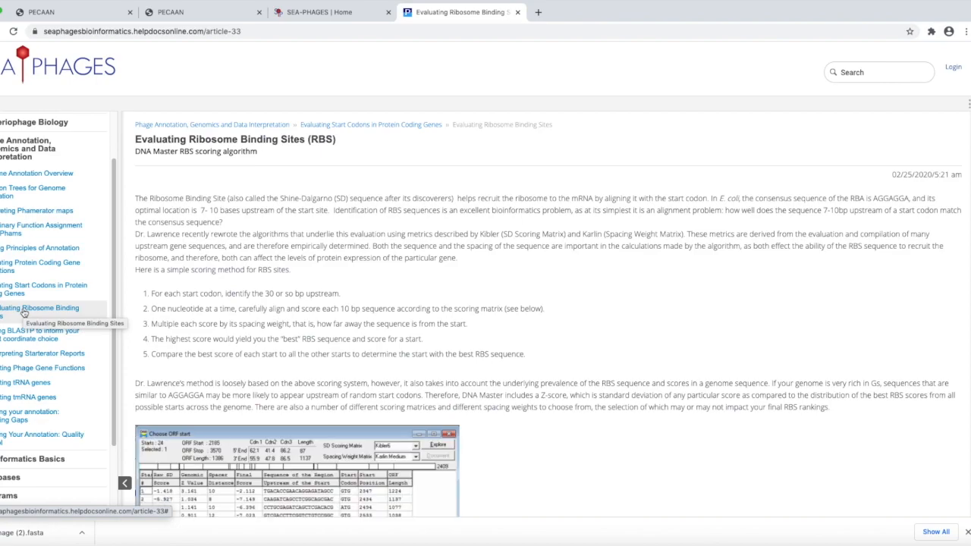
pyautogui.moveTo(280, 452)
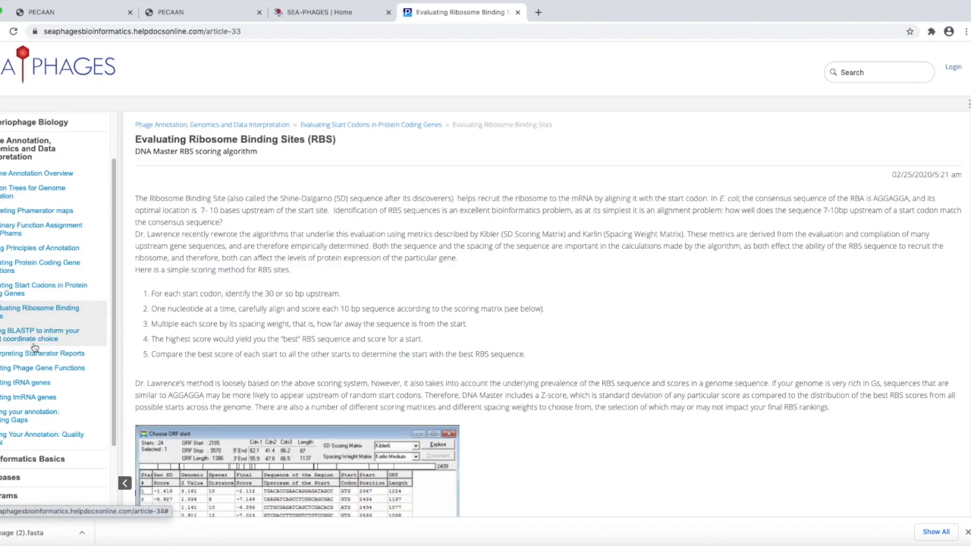
pyautogui.moveTo(30, 340)
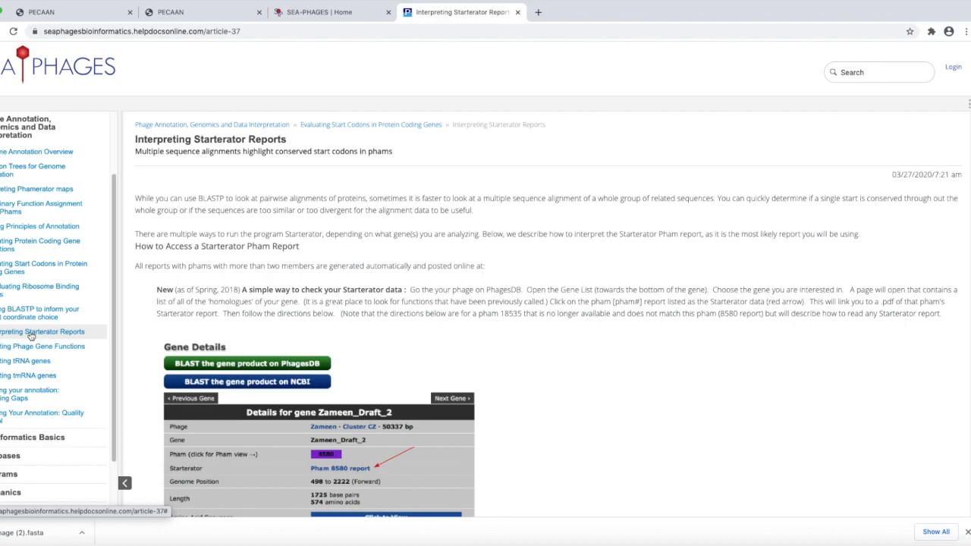
pyautogui.moveTo(31, 339)
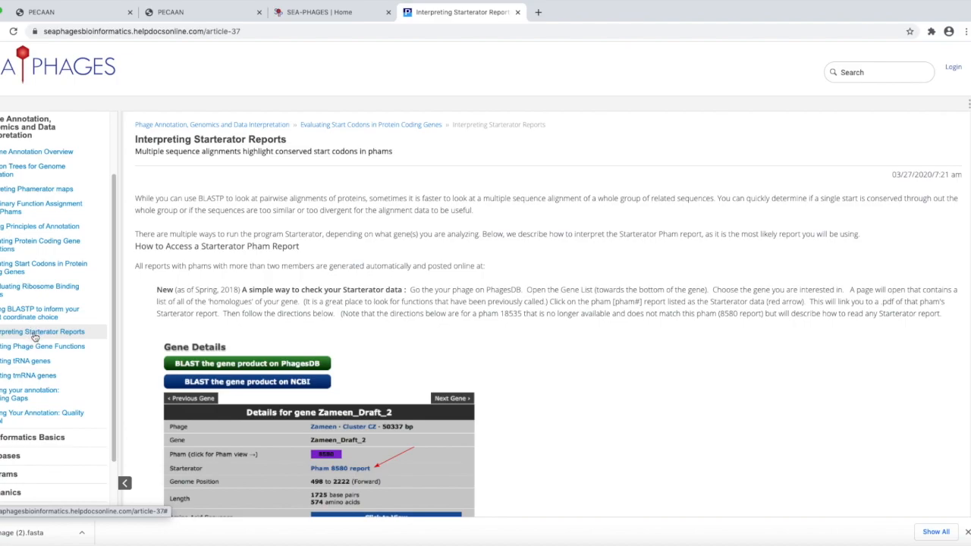
# Step: Go to the Predicting tRNA genes article from the sidebar
pyautogui.scroll(-3)
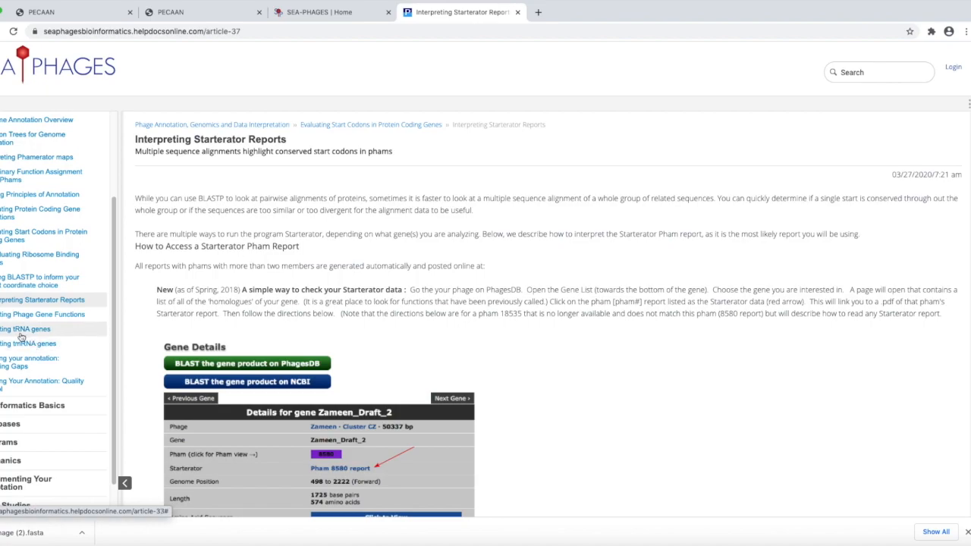
pyautogui.click(26, 328)
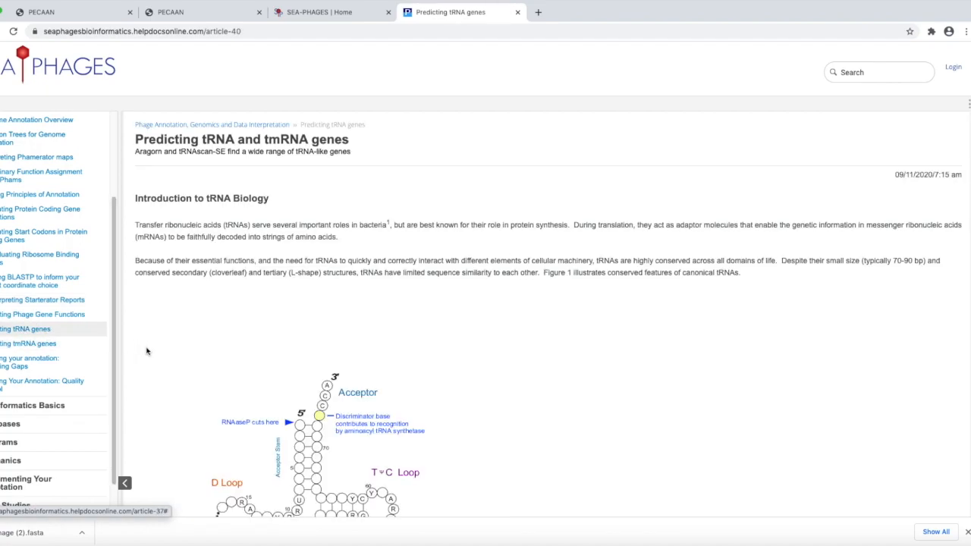
pyautogui.scroll(-3)
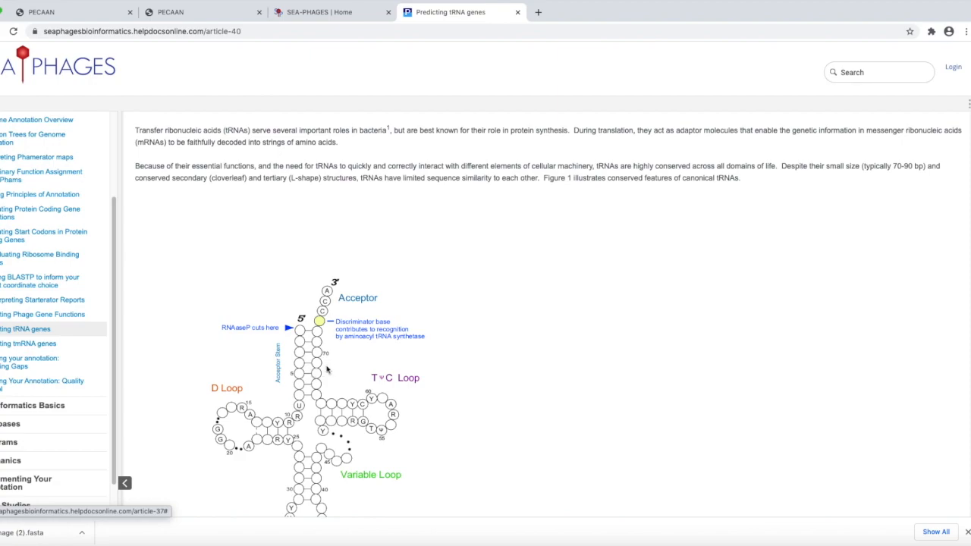
pyautogui.moveTo(315, 296)
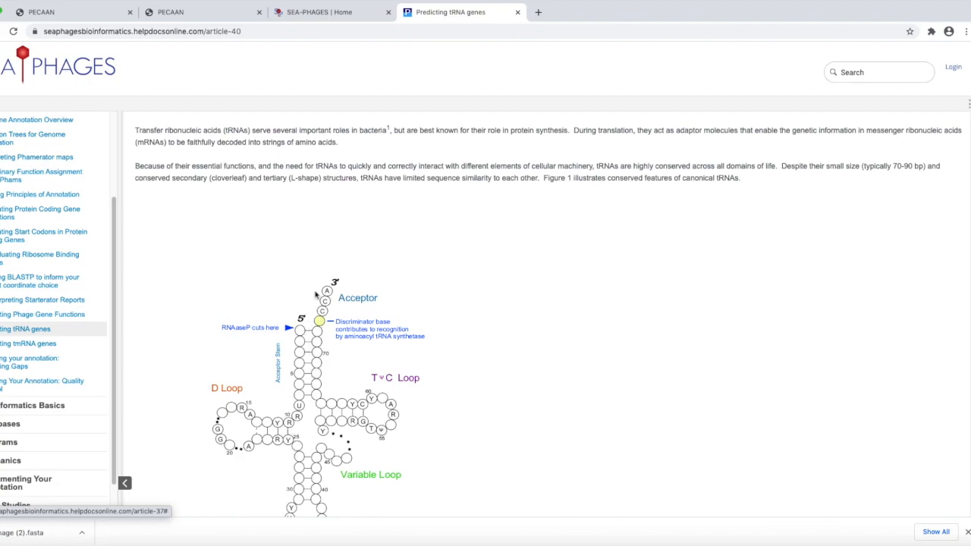
pyautogui.moveTo(255, 385)
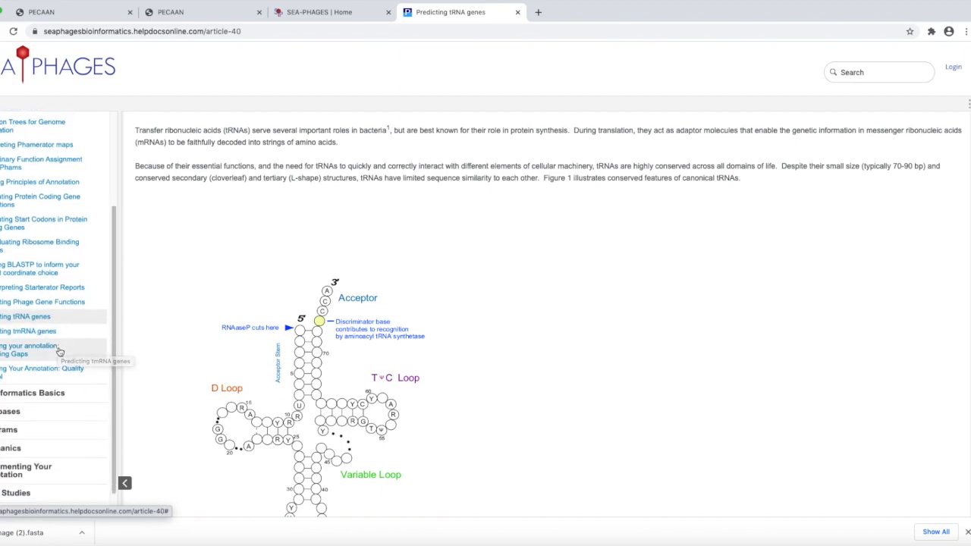
pyautogui.moveTo(33, 364)
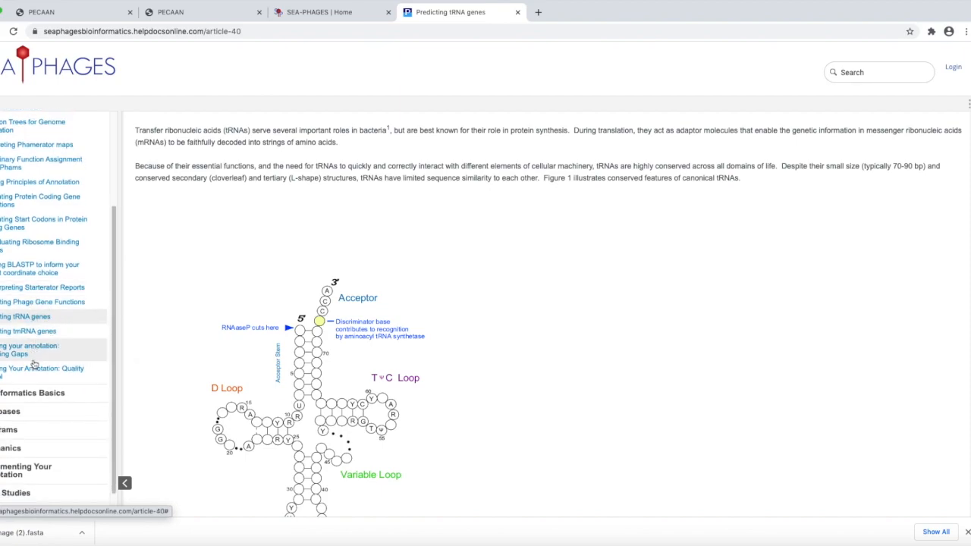
pyautogui.scroll(3)
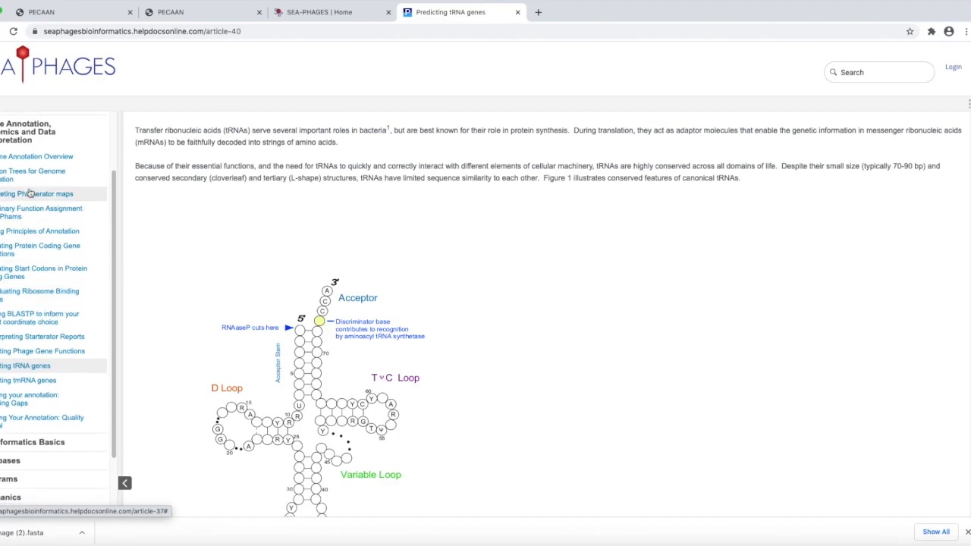
pyautogui.moveTo(36, 154)
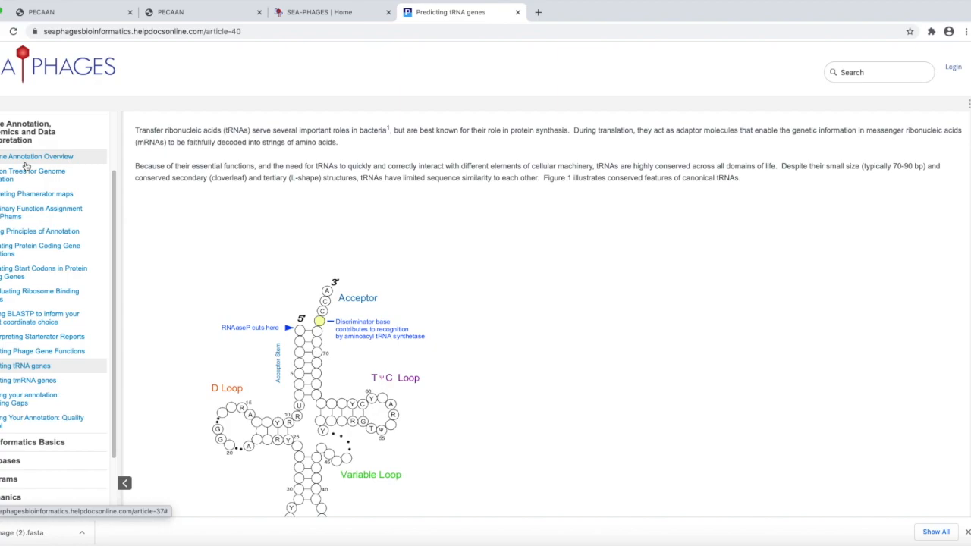
pyautogui.moveTo(313, 440)
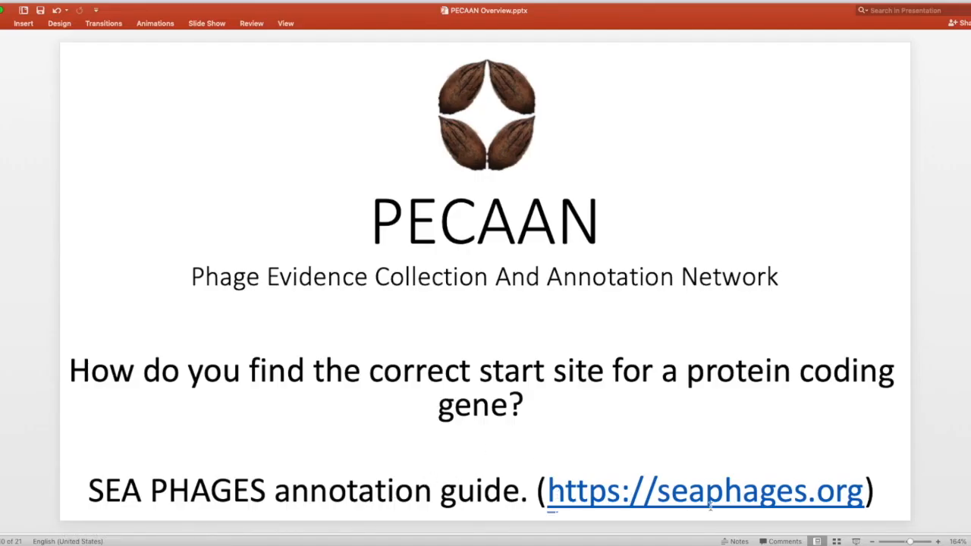
pyautogui.moveTo(746, 451)
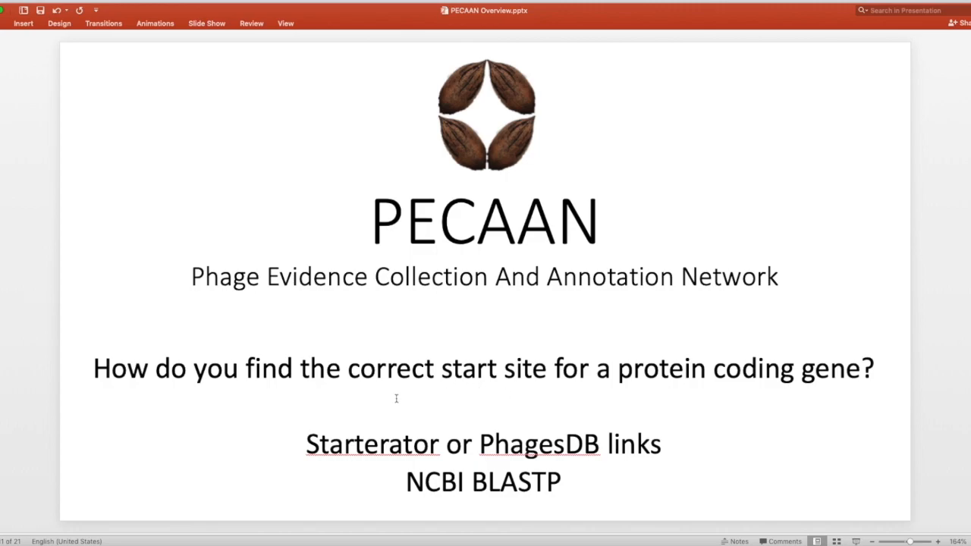
pyautogui.moveTo(525, 412)
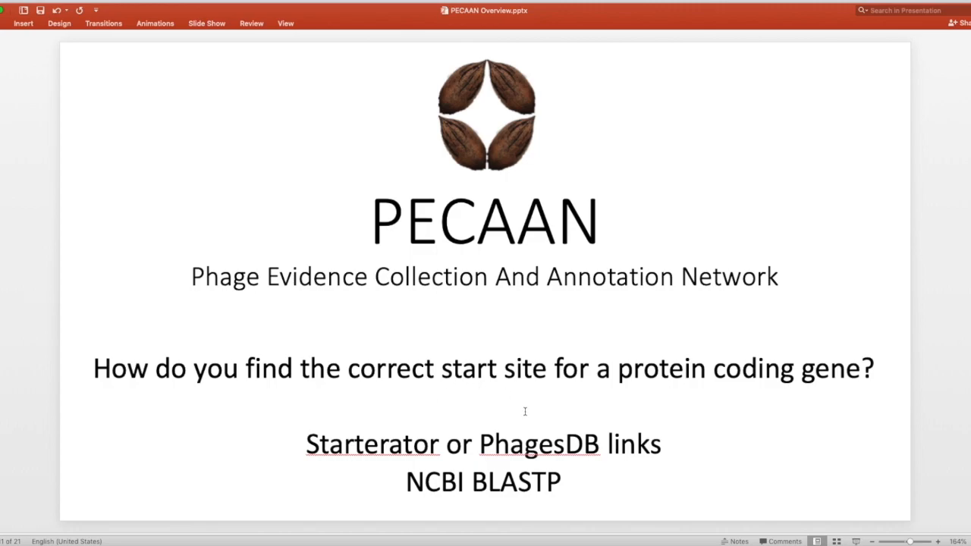
pyautogui.moveTo(676, 401)
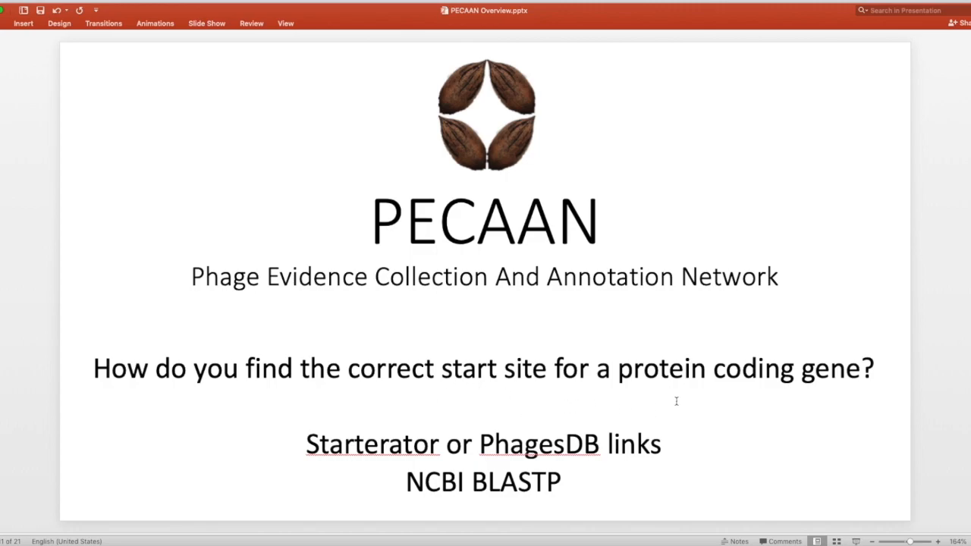